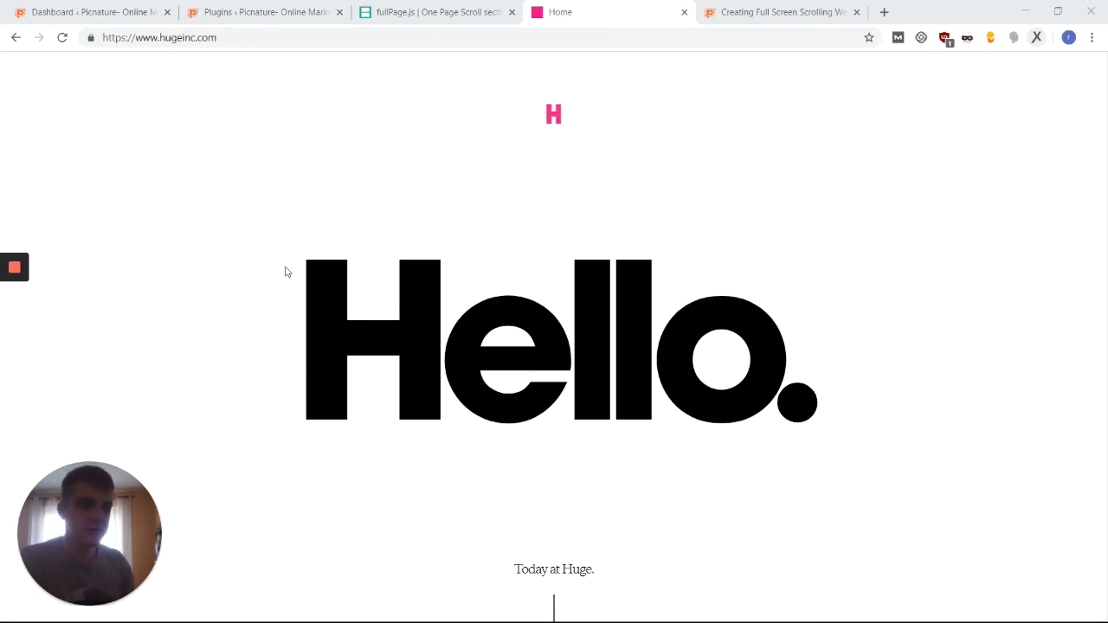
- Scroll hugeinc.com one full-screen section at a time from Hello. to Bringin' it Home., then move to the fullPage.js tab
{"action": "scroll", "scroll_direction": "down", "scroll_amount": 3}
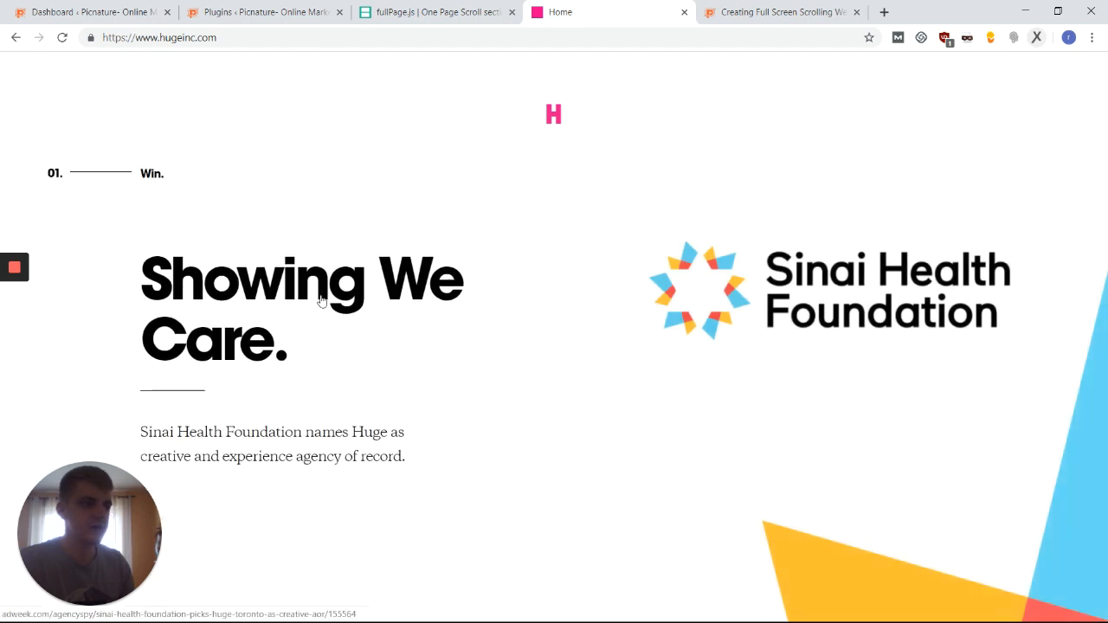
{"action": "scroll", "scroll_direction": "down", "scroll_amount": 3}
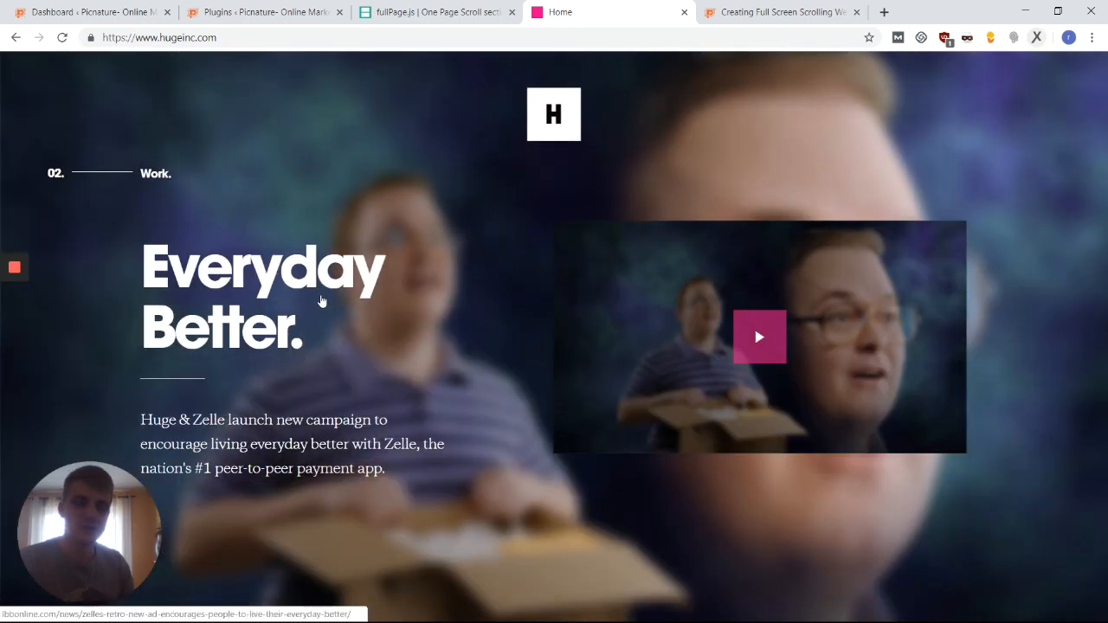
{"action": "scroll", "scroll_direction": "down", "scroll_amount": 3}
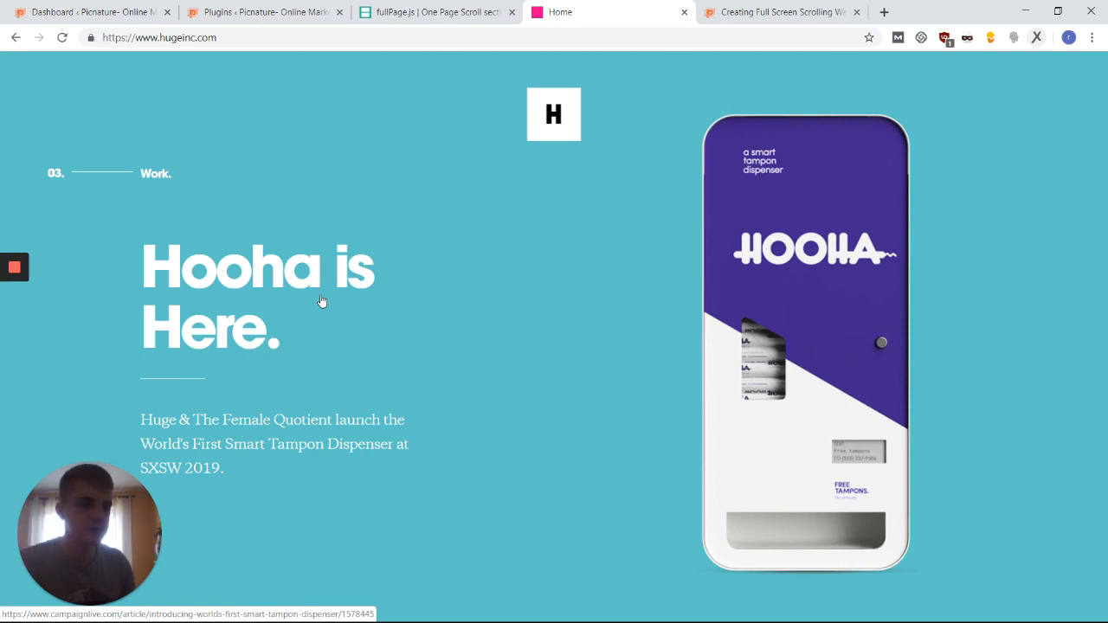
{"action": "scroll", "scroll_direction": "down", "scroll_amount": 3}
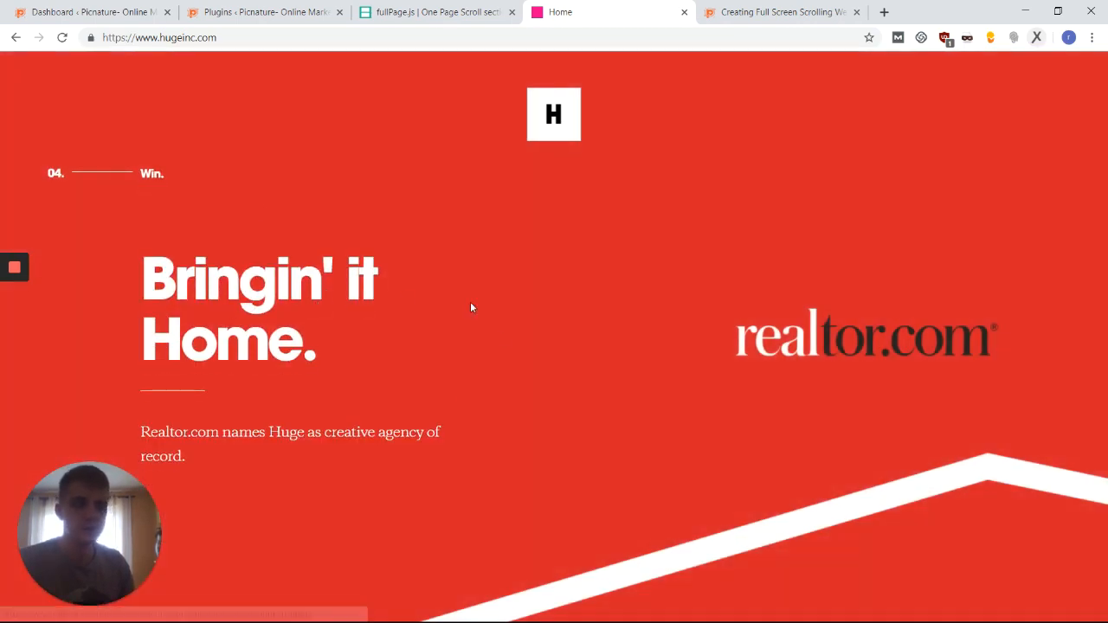
{"action": "scroll", "scroll_direction": "down", "scroll_amount": 3}
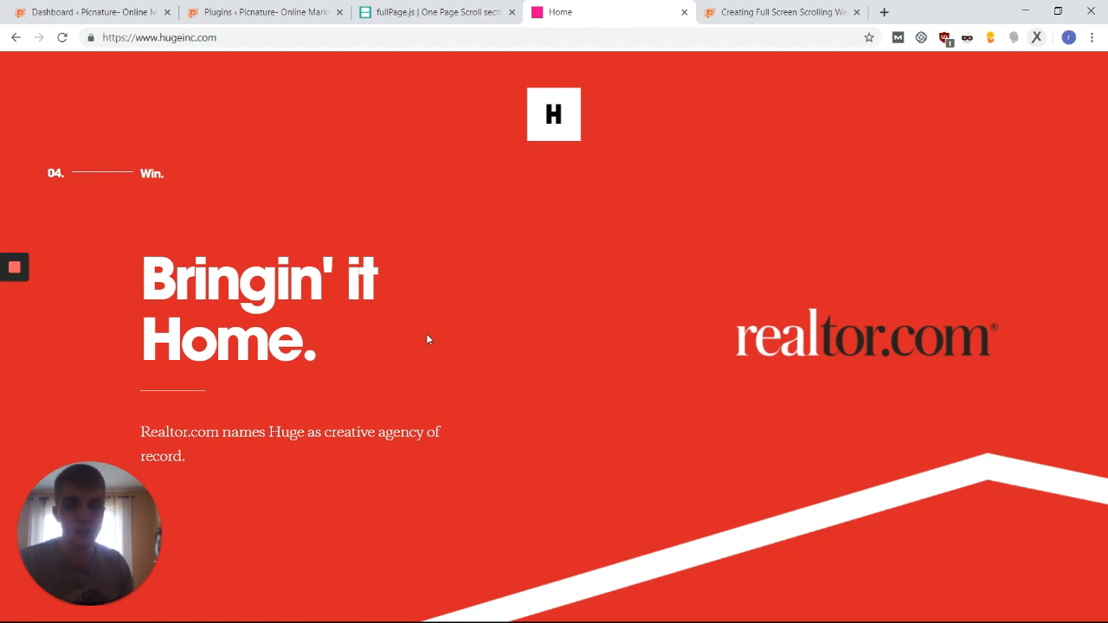
{"action": "mouse_move", "coordinate": [260, 383]}
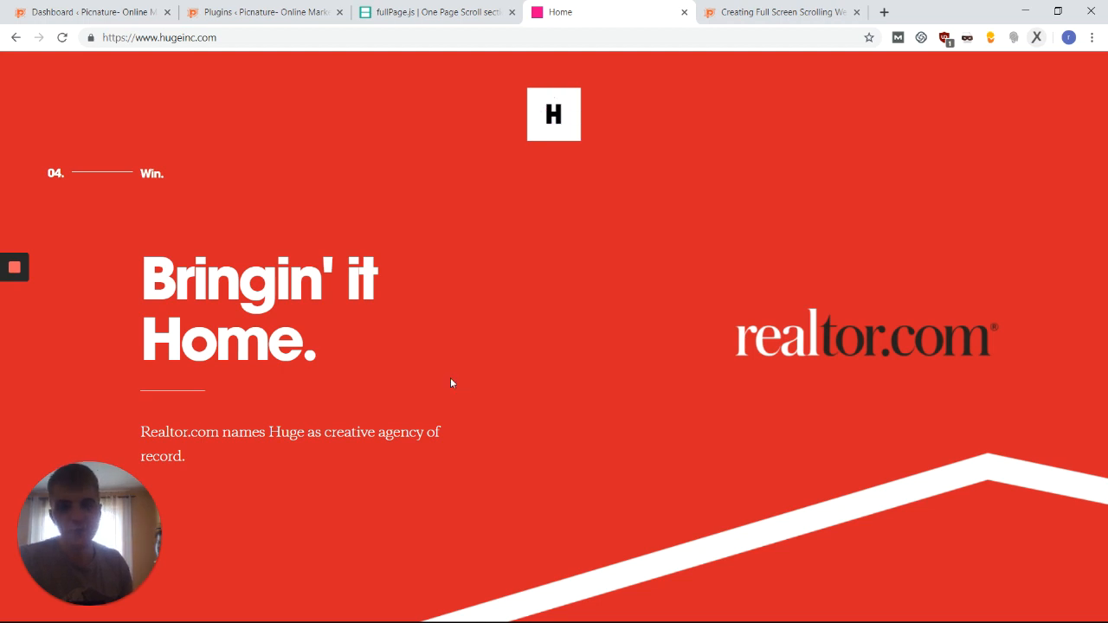
{"action": "left_click", "coordinate": [437, 10]}
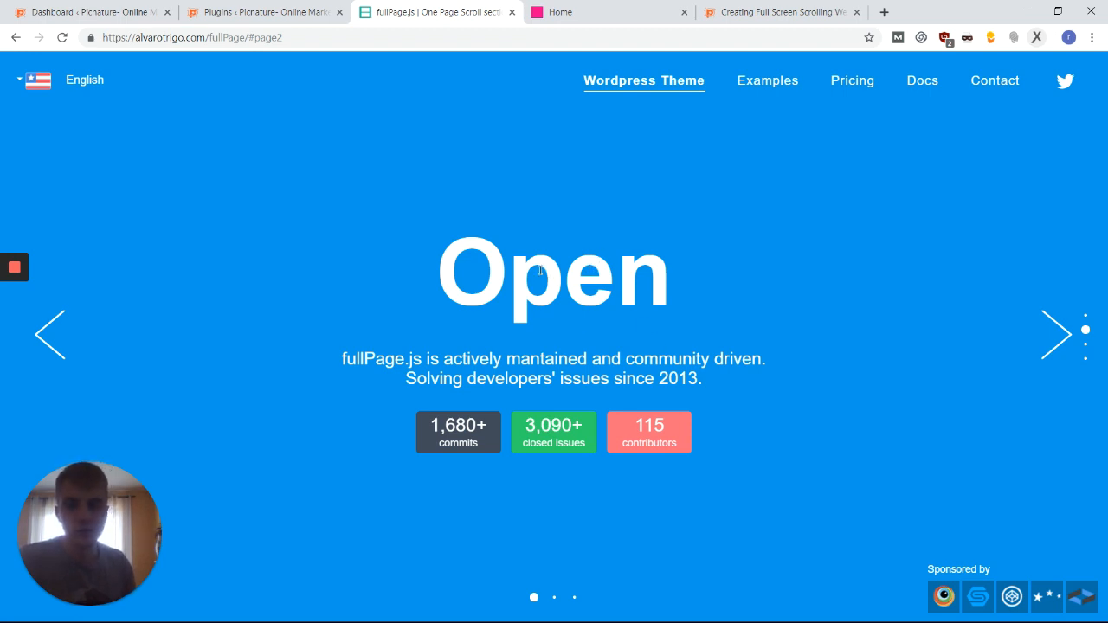
{"action": "mouse_move", "coordinate": [517, 242]}
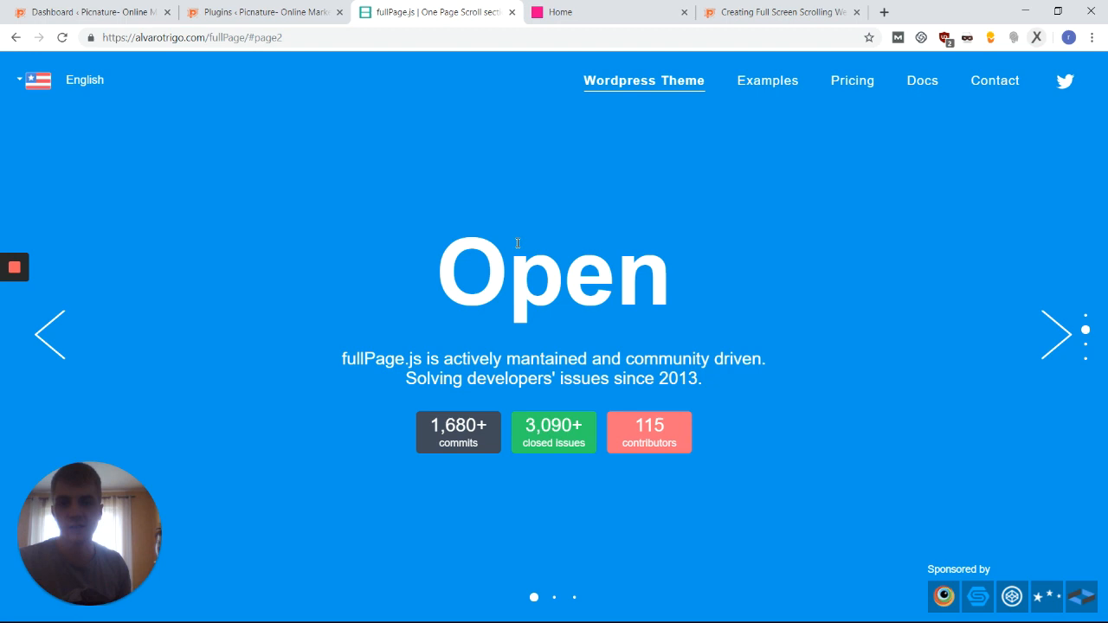
{"action": "left_click", "coordinate": [87, 10]}
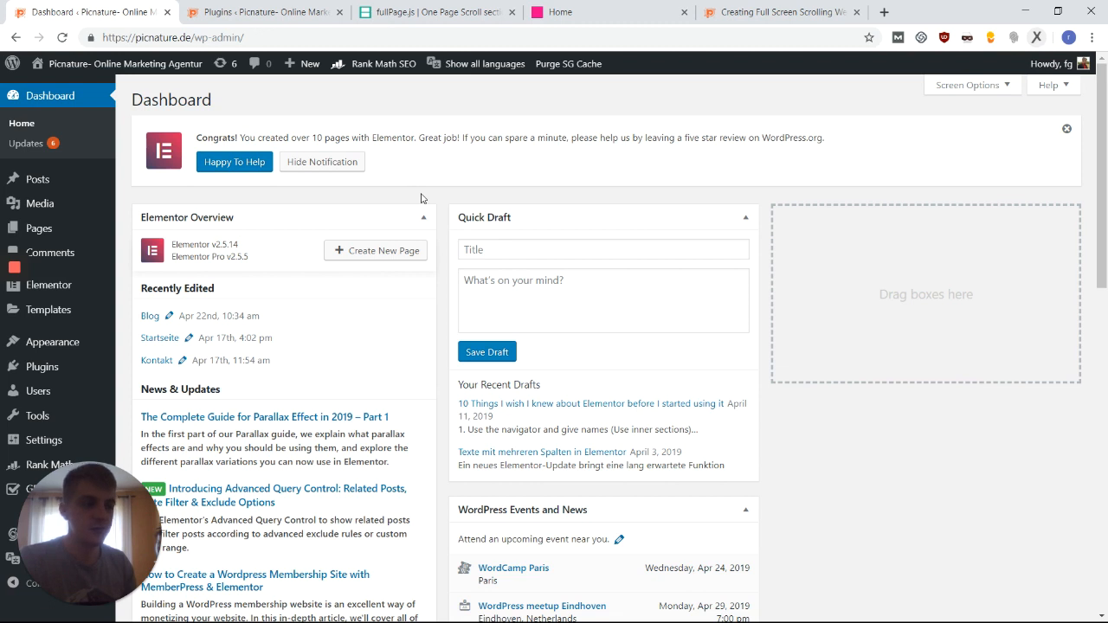
{"action": "mouse_move", "coordinate": [336, 128]}
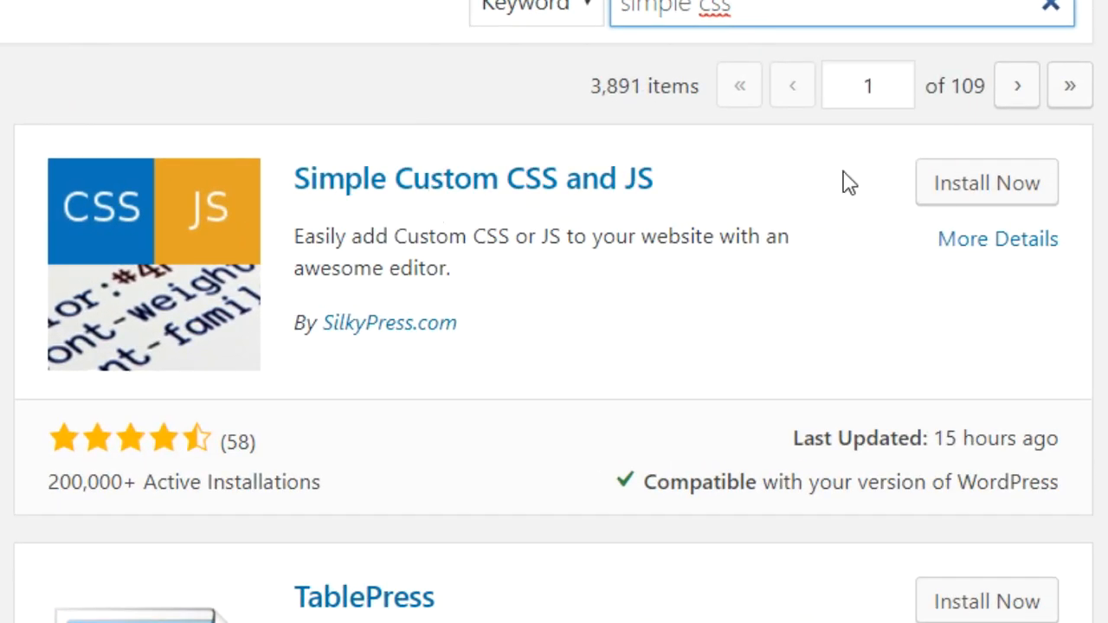
- Install and activate Simple Custom CSS and JS so its Custom CSS & JS menu appears
{"action": "left_click", "coordinate": [988, 183]}
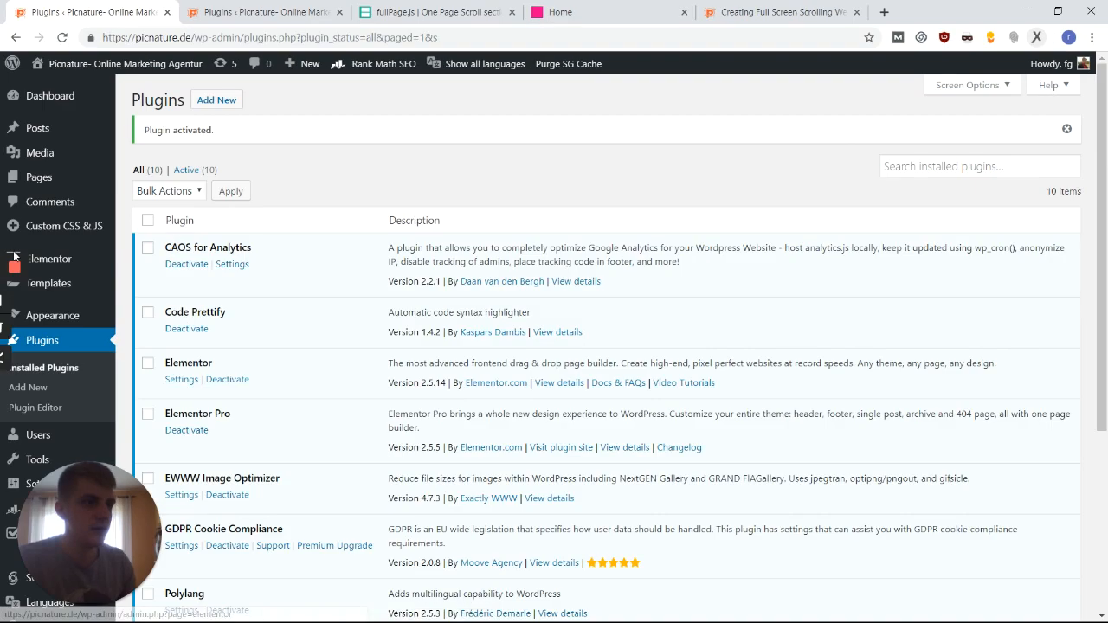
{"action": "left_click", "coordinate": [62, 226]}
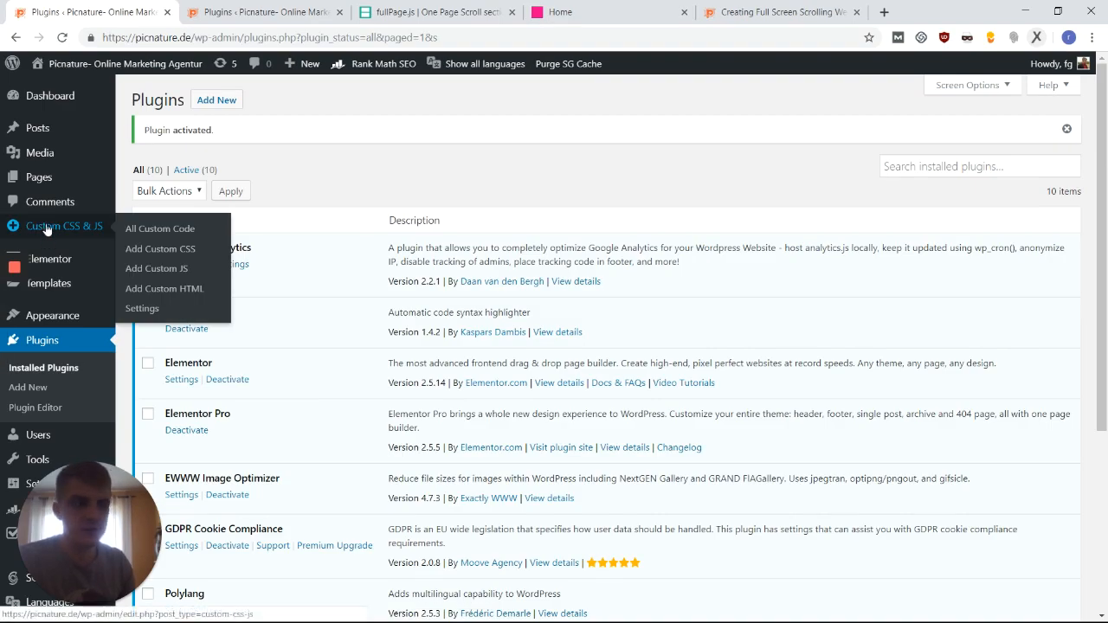
{"action": "mouse_move", "coordinate": [56, 232]}
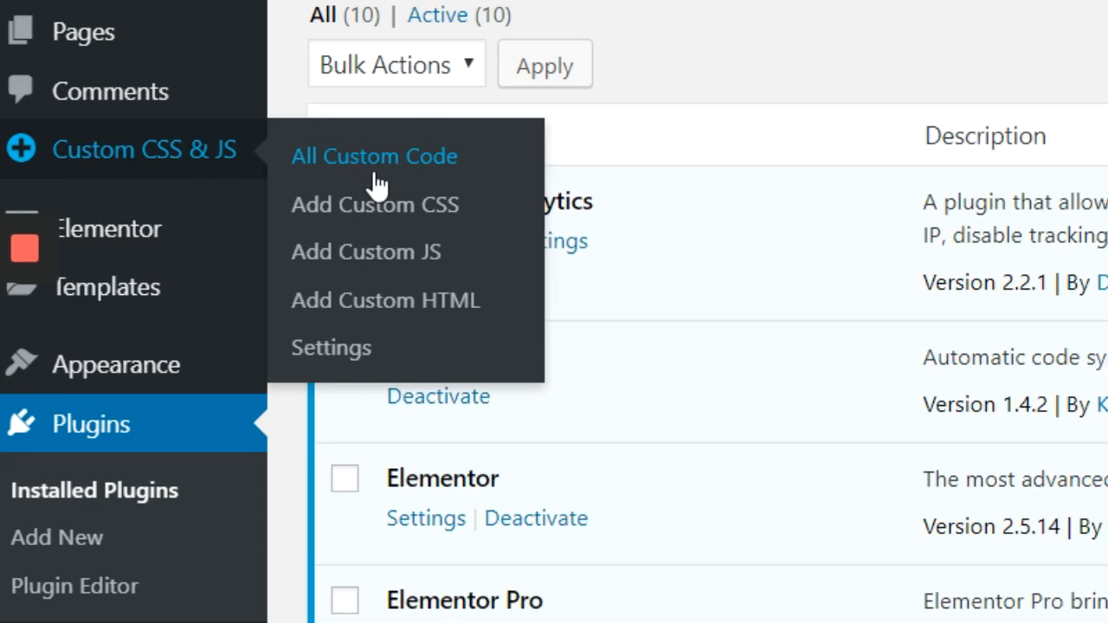
- Add a header HTML snippet 'Load fullpagejs' with the fullPage.js 3.0.4 CDN script tag
{"action": "left_click", "coordinate": [384, 300]}
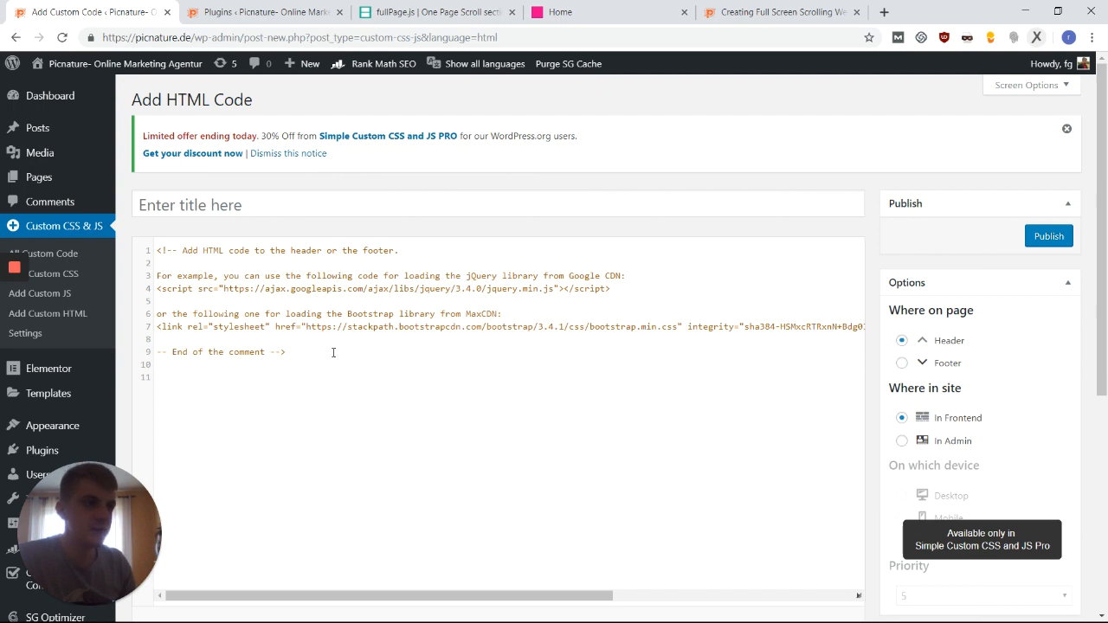
{"action": "type", "text": "<script src=\"https://cdnjs.cloudflare.com/ajax/libs/fullPage.js/3.0.4/fullpage.js\"></script>"}
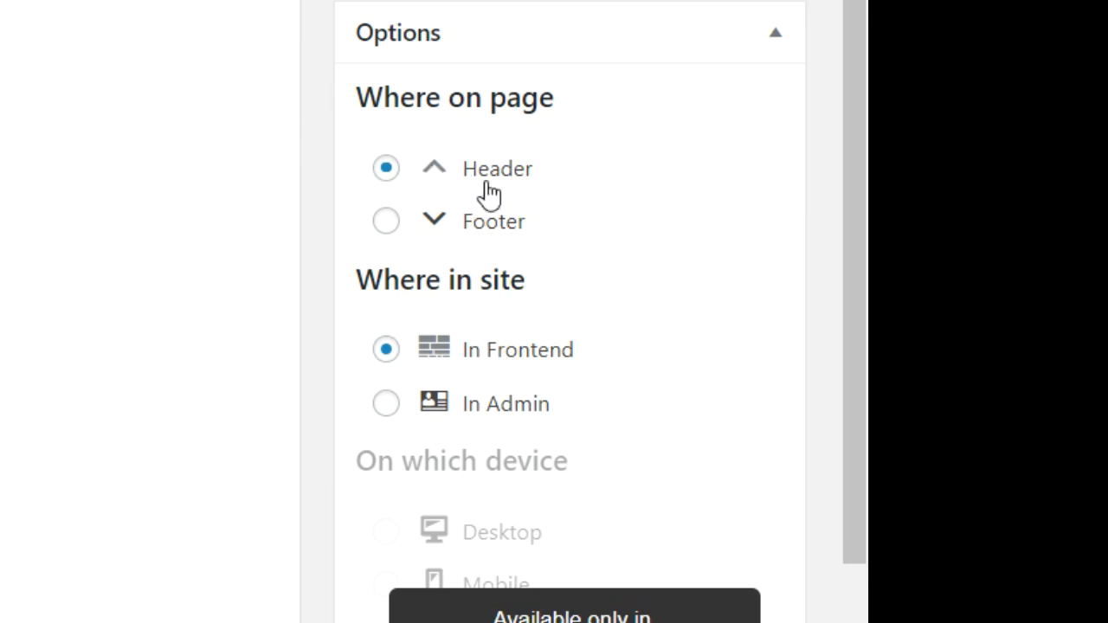
{"action": "mouse_move", "coordinate": [476, 362]}
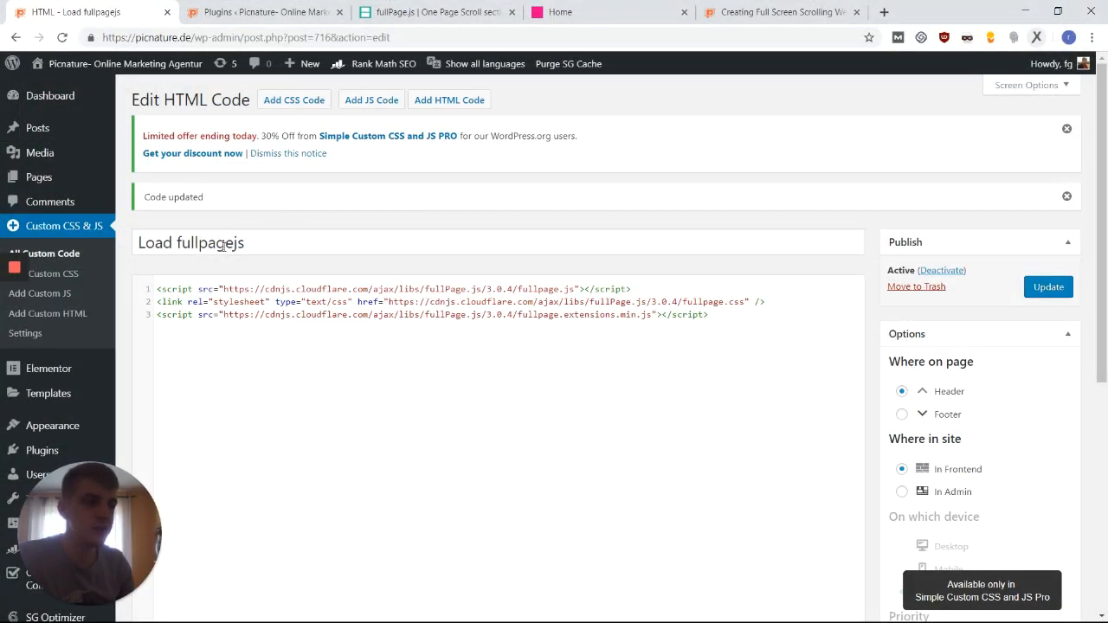
{"action": "double_click", "coordinate": [209, 242]}
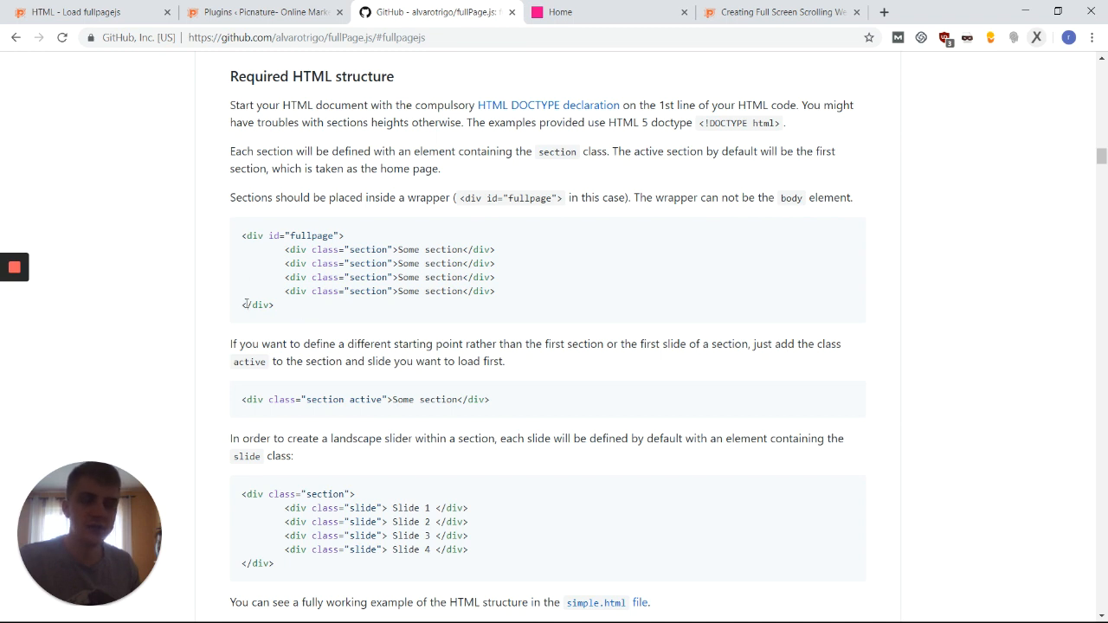
{"action": "mouse_move", "coordinate": [242, 236]}
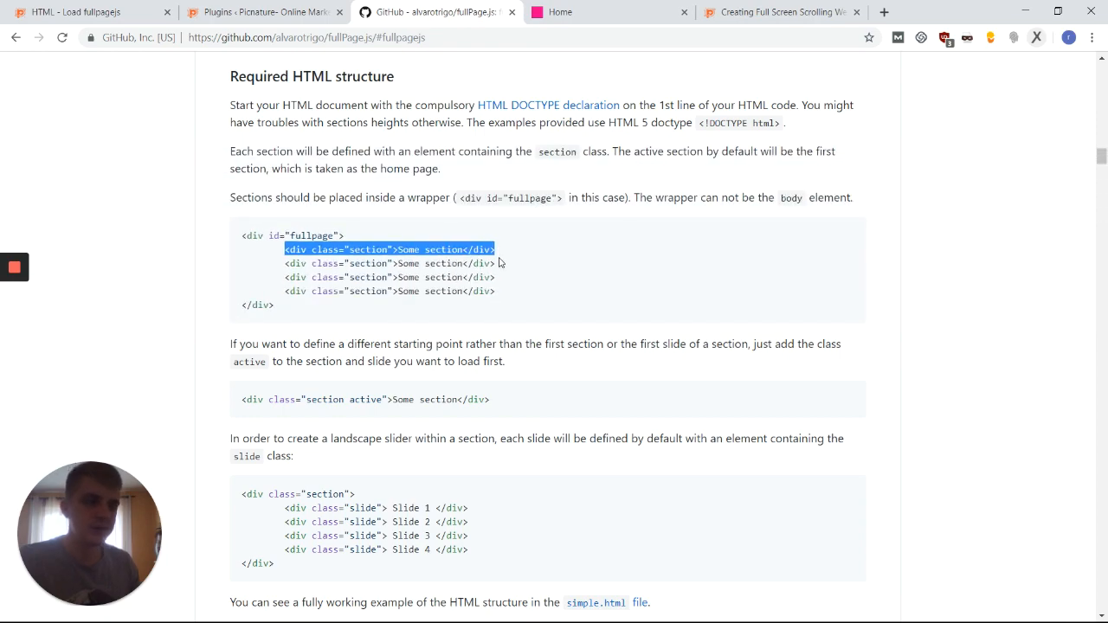
{"action": "mouse_move", "coordinate": [509, 237]}
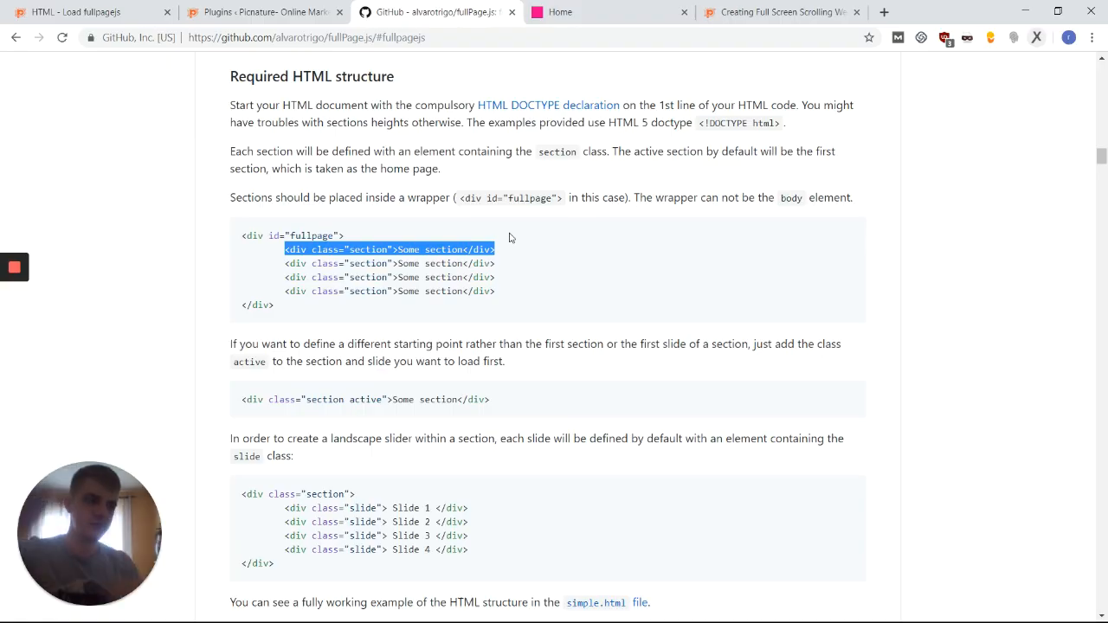
- Return to WordPress after reviewing the fullPage.js Required HTML structure markup on GitHub
{"action": "left_click", "coordinate": [260, 10]}
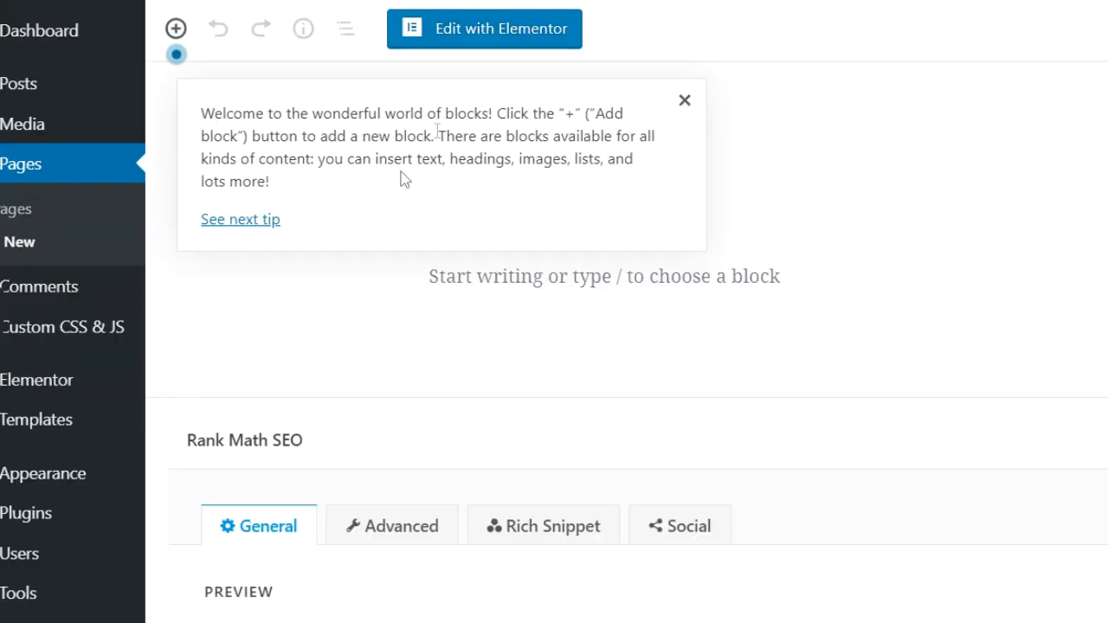
- Edit the Scroll page in Elementor and add an HTML widget holding the fullpage wrapper divs
{"action": "left_click", "coordinate": [684, 99]}
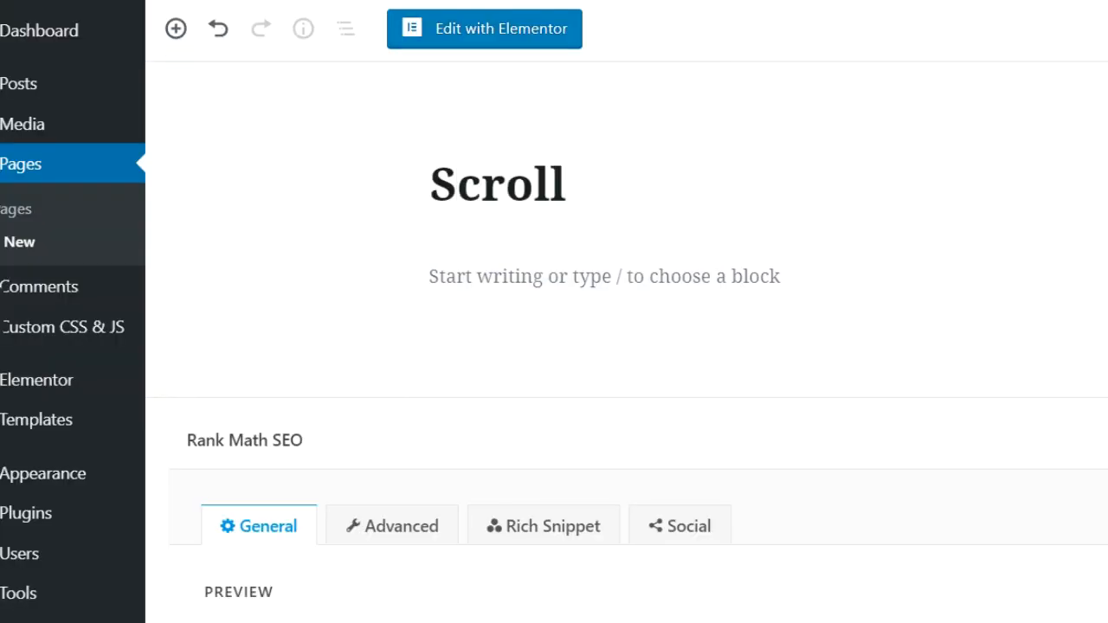
{"action": "left_click", "coordinate": [485, 27]}
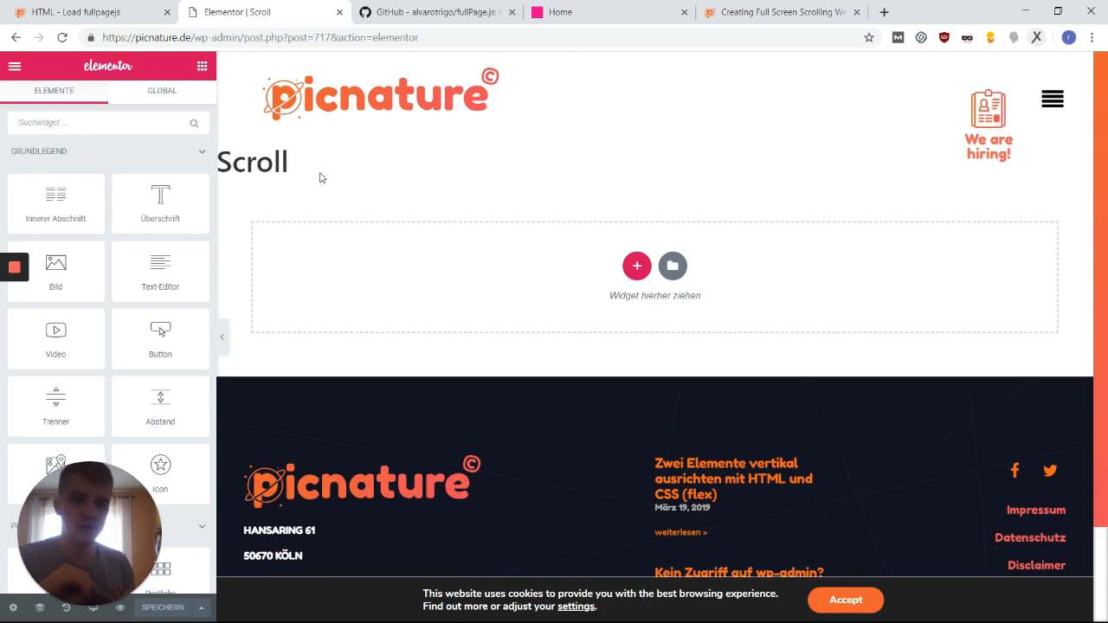
{"action": "left_click", "coordinate": [845, 599]}
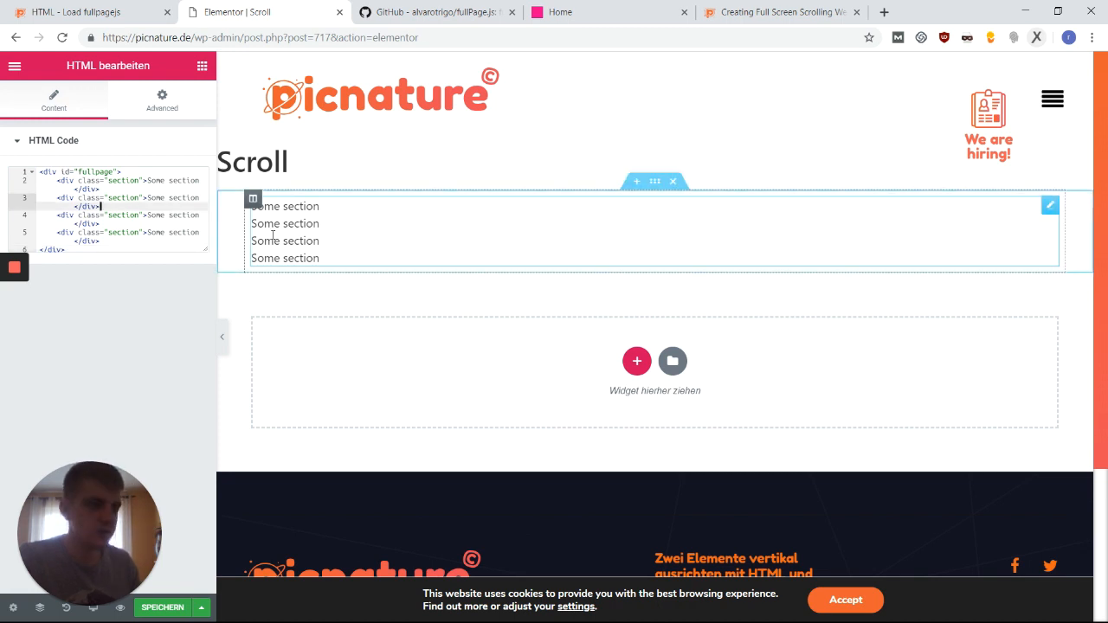
{"action": "mouse_move", "coordinate": [239, 256]}
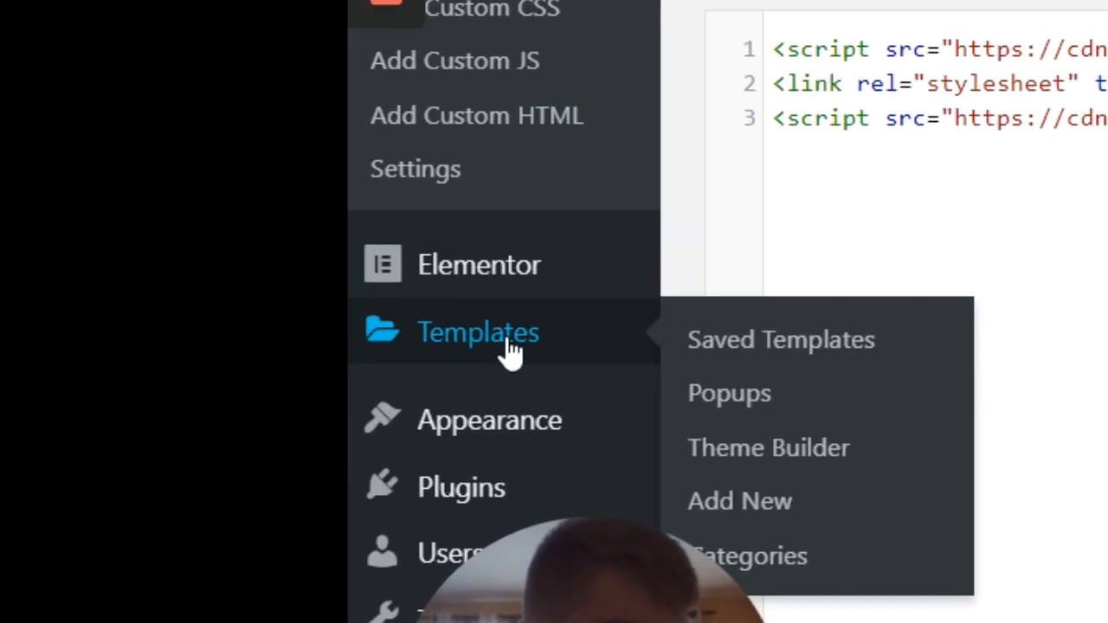
- Review the saved templates slide1–slide4 and start a new template
{"action": "left_click", "coordinate": [780, 338]}
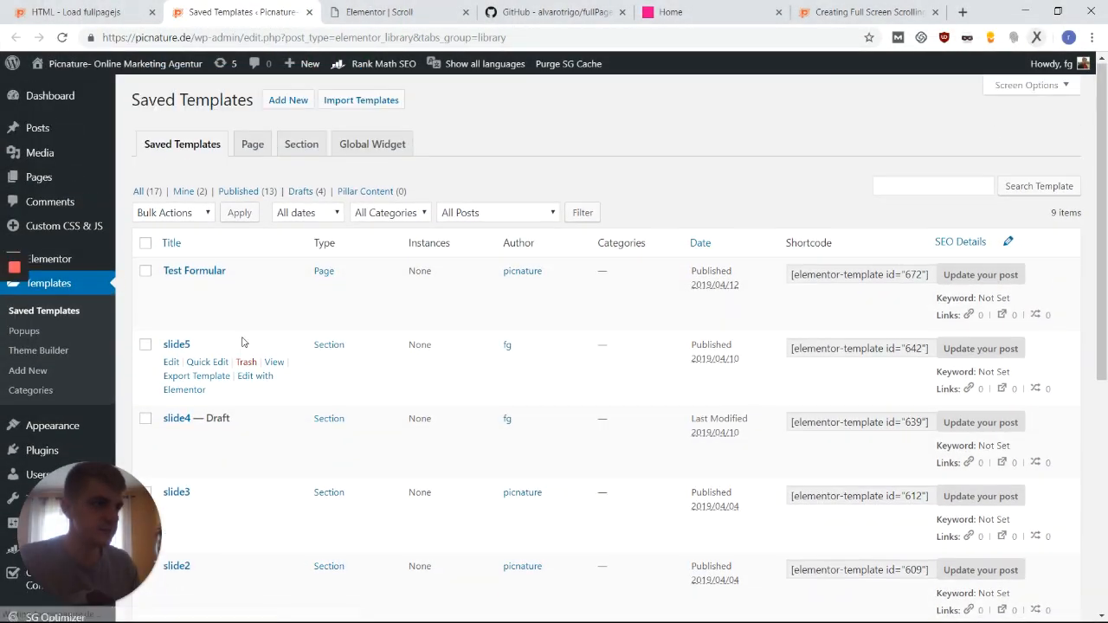
{"action": "scroll", "scroll_direction": "down", "scroll_amount": 3}
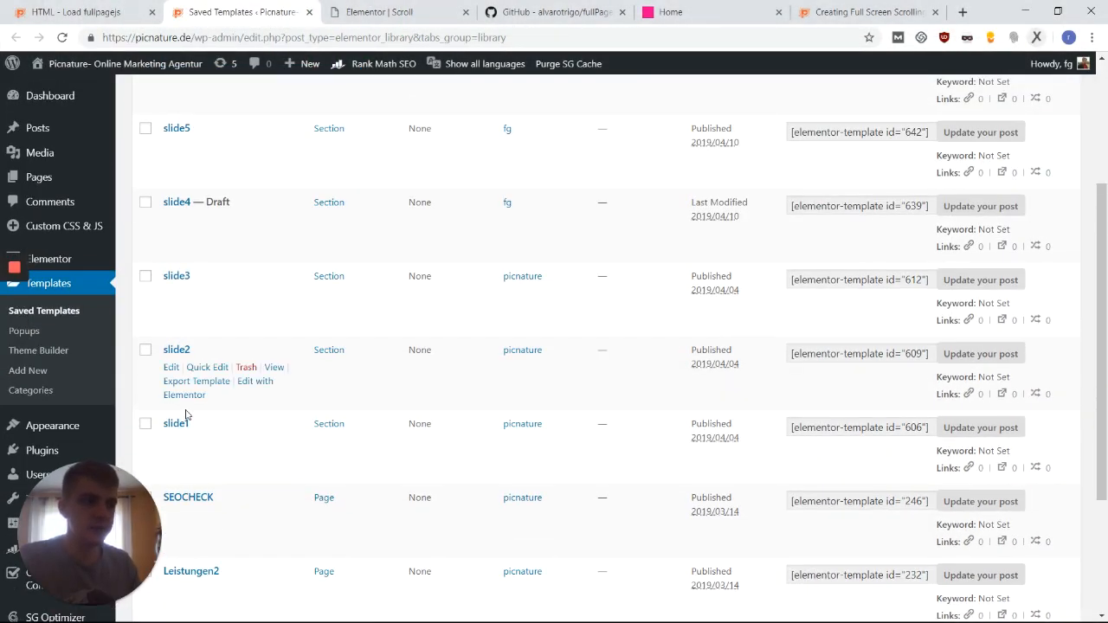
{"action": "mouse_move", "coordinate": [256, 397]}
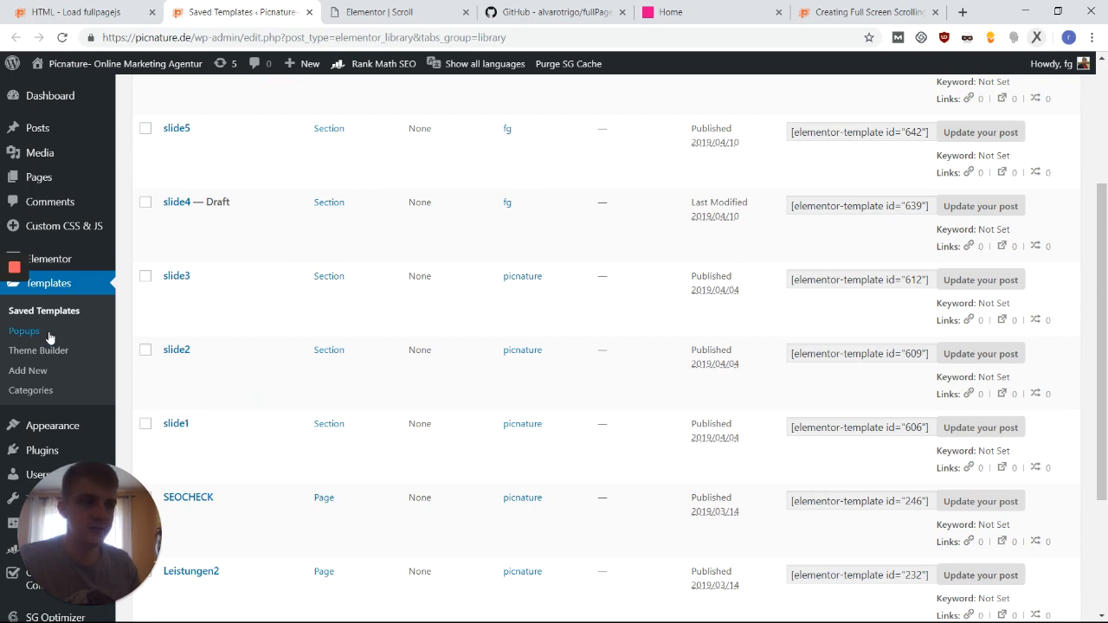
{"action": "scroll", "scroll_direction": "down", "scroll_amount": 3}
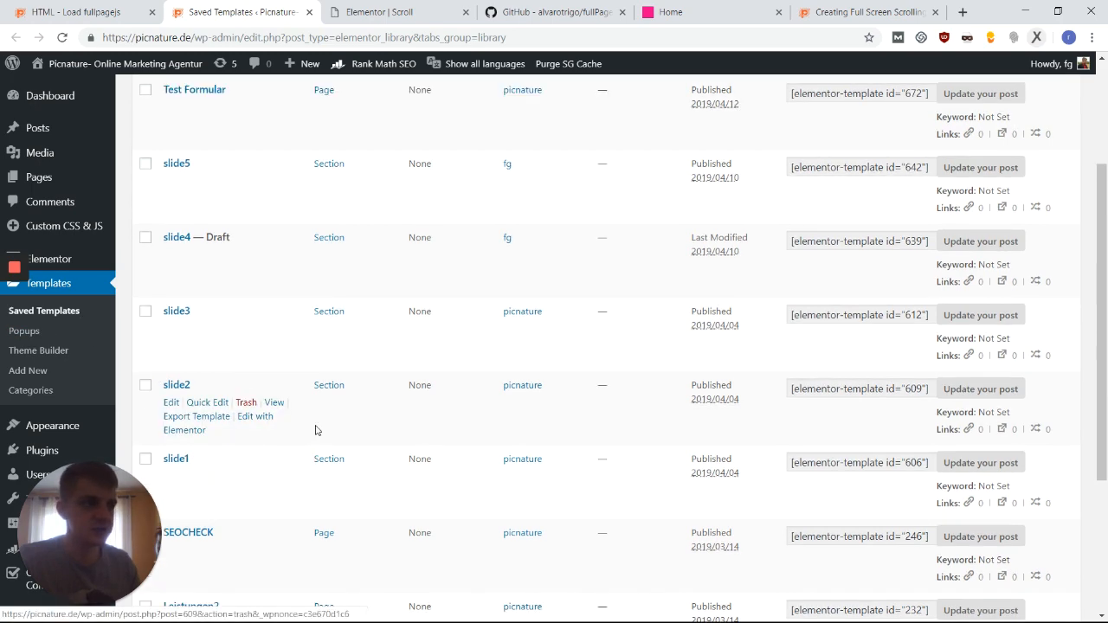
{"action": "left_click", "coordinate": [287, 98]}
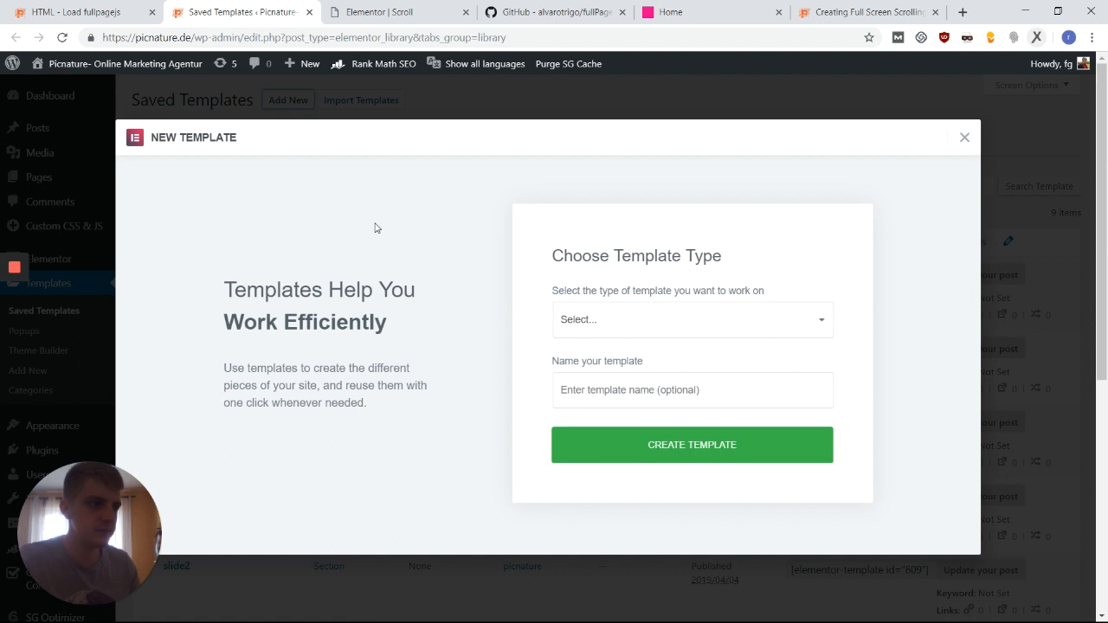
- Create a Section template named slide5 and open it in Elementor
{"action": "left_click", "coordinate": [692, 319]}
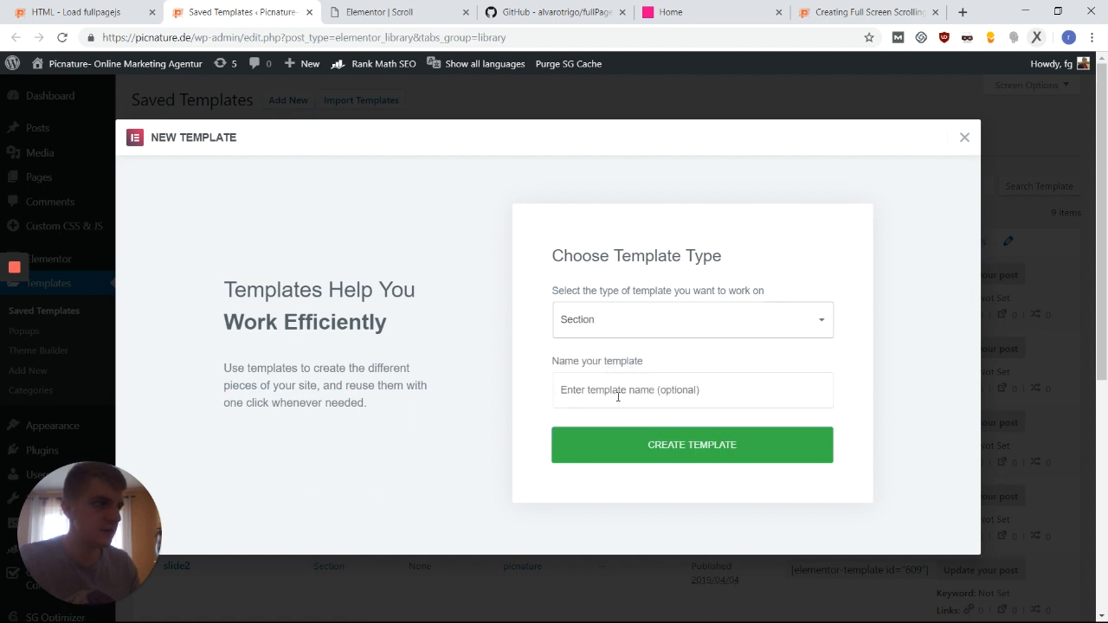
{"action": "type", "text": "sli"}
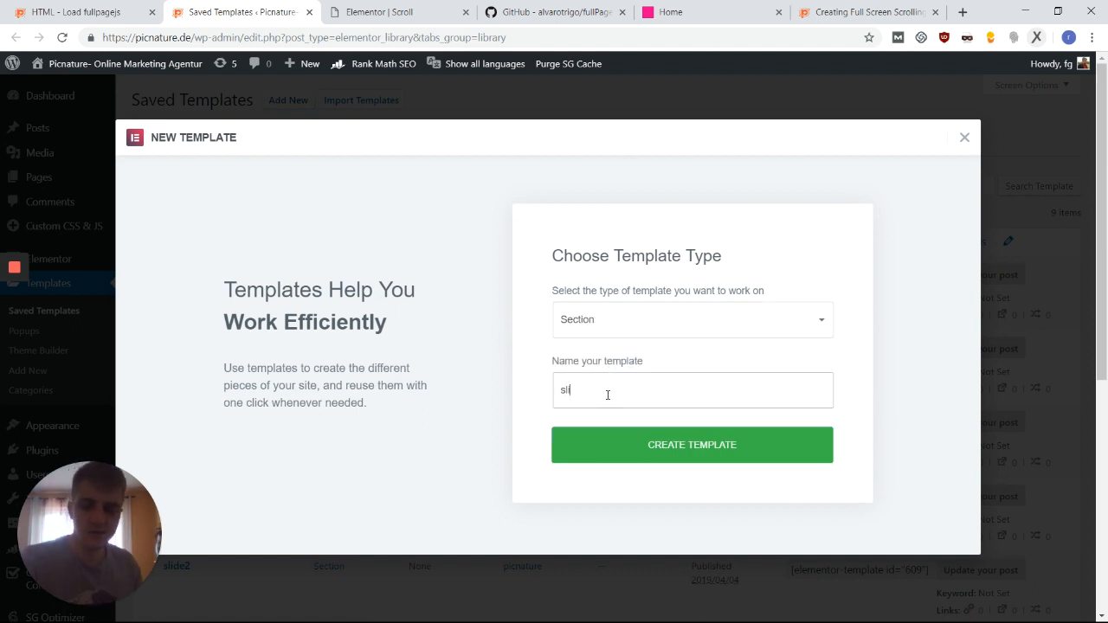
{"action": "left_click", "coordinate": [693, 443]}
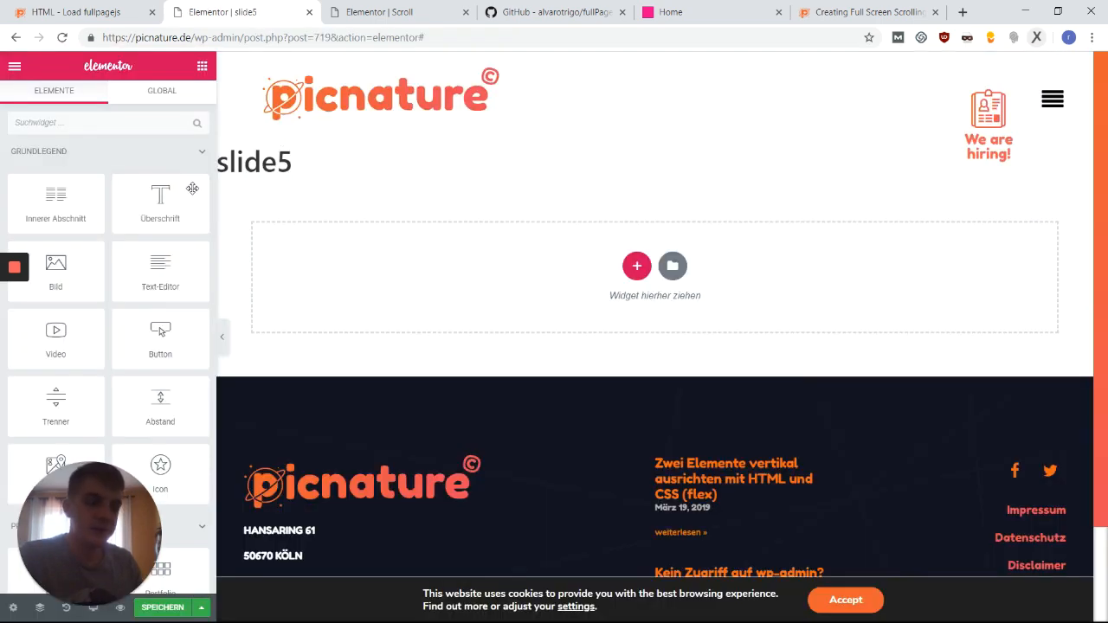
- Add a three-column section to slide5 with Höhe set to An Bildschirmgröße anpassen
{"action": "left_click", "coordinate": [638, 266]}
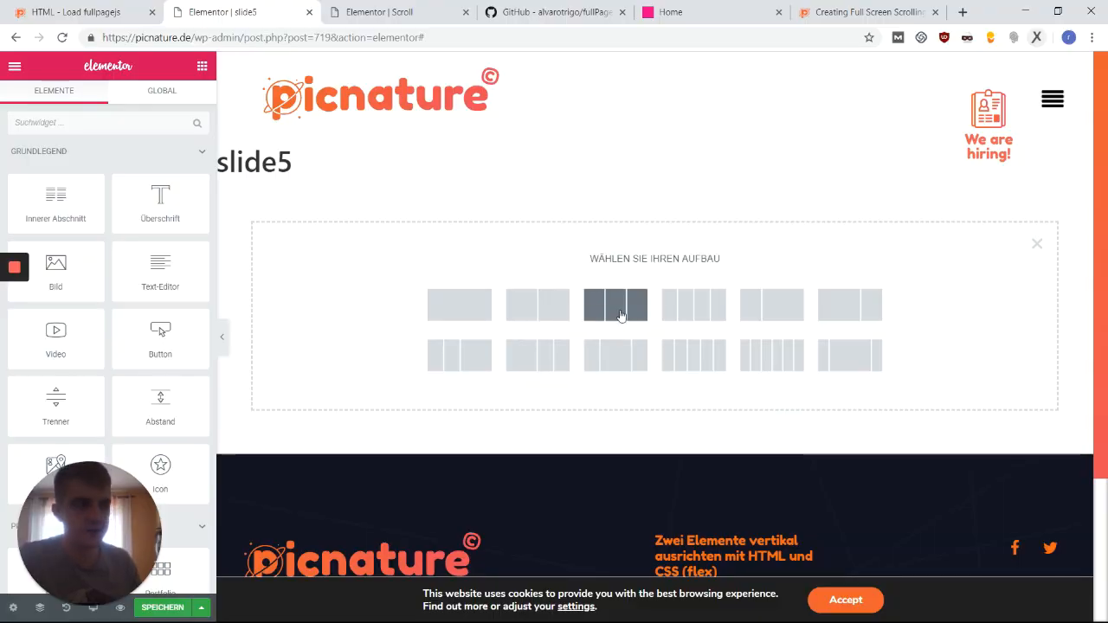
{"action": "left_click", "coordinate": [615, 304]}
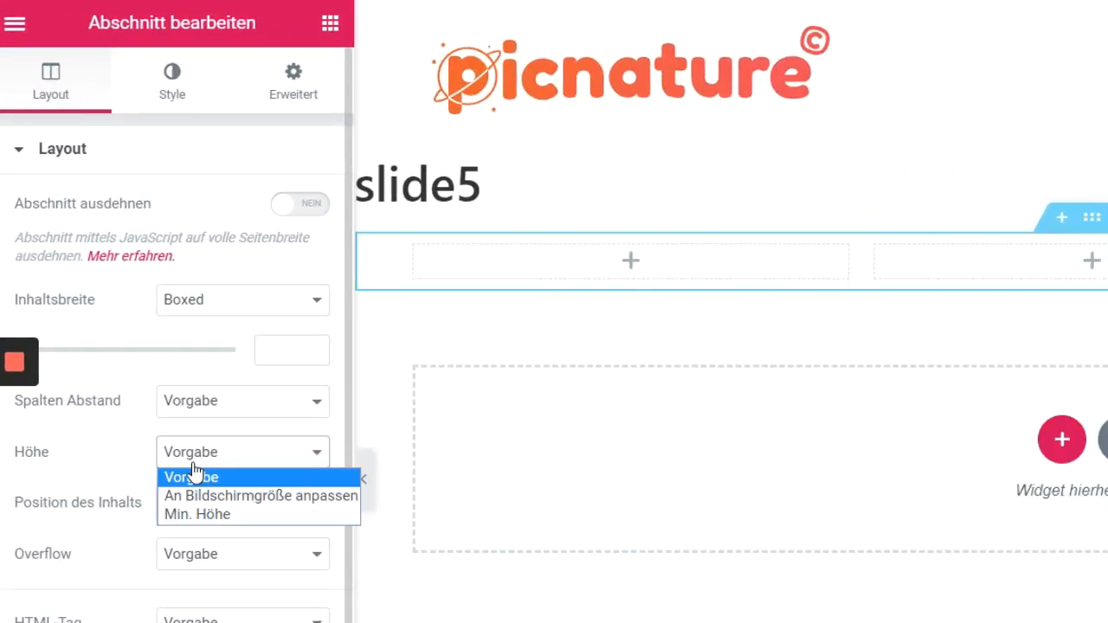
{"action": "left_click", "coordinate": [260, 495]}
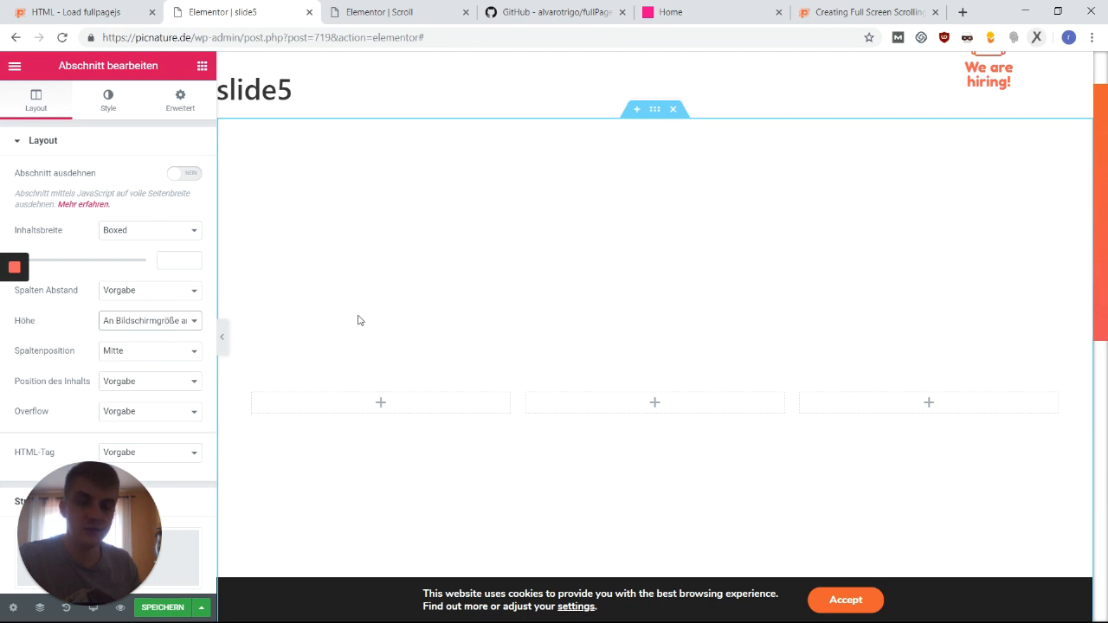
{"action": "mouse_move", "coordinate": [334, 336]}
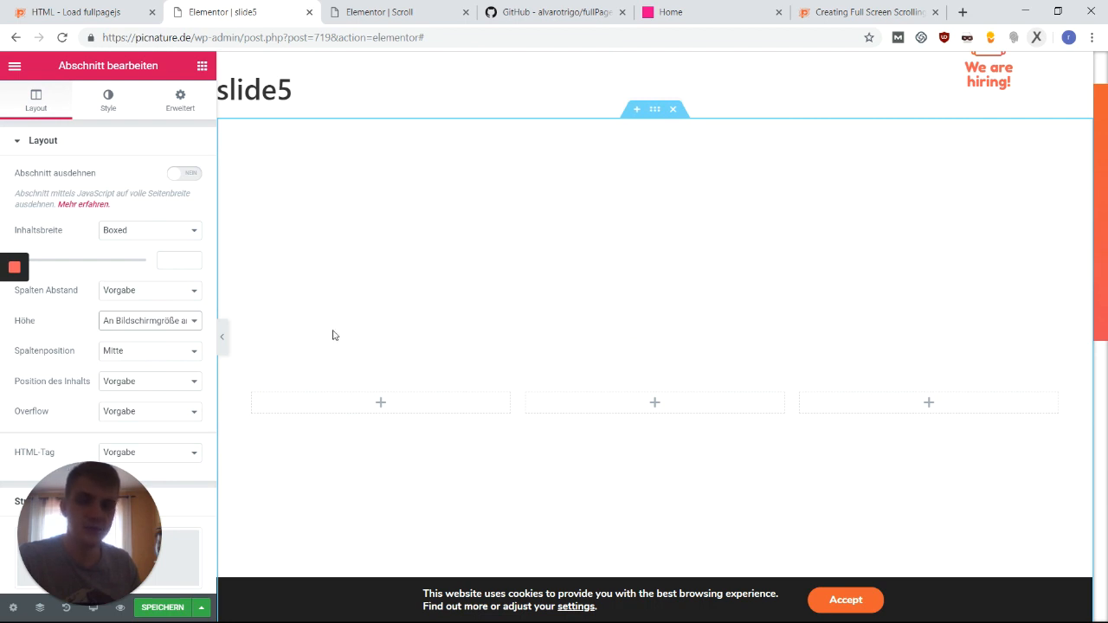
- Compare with the Scroll page, then give slide5 its dark keyboard background and headings
{"action": "left_click", "coordinate": [395, 10]}
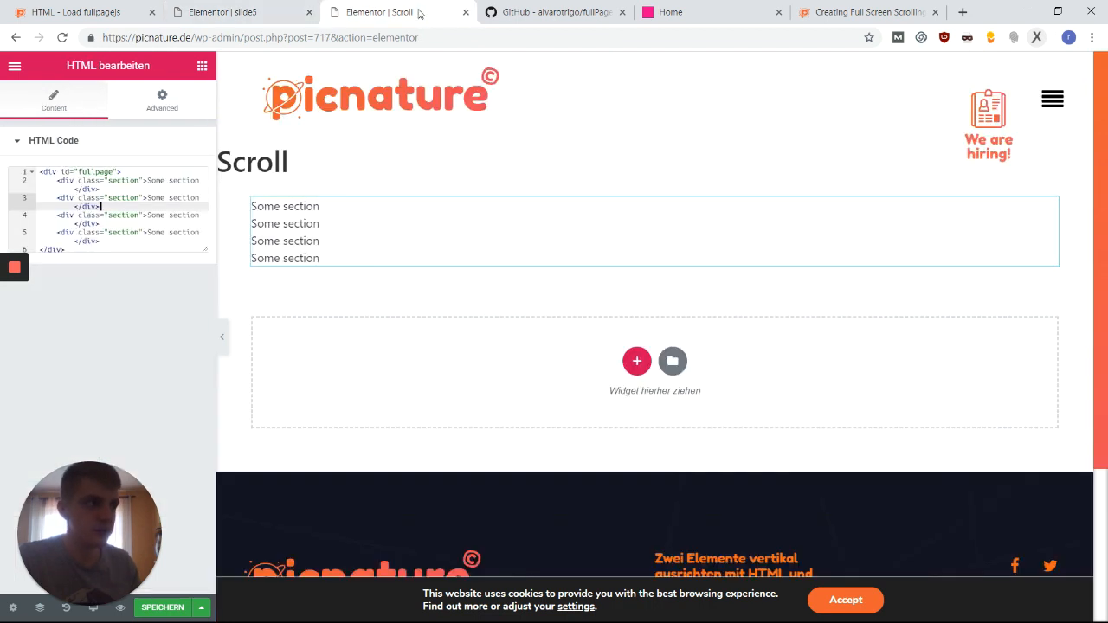
{"action": "left_click", "coordinate": [284, 232]}
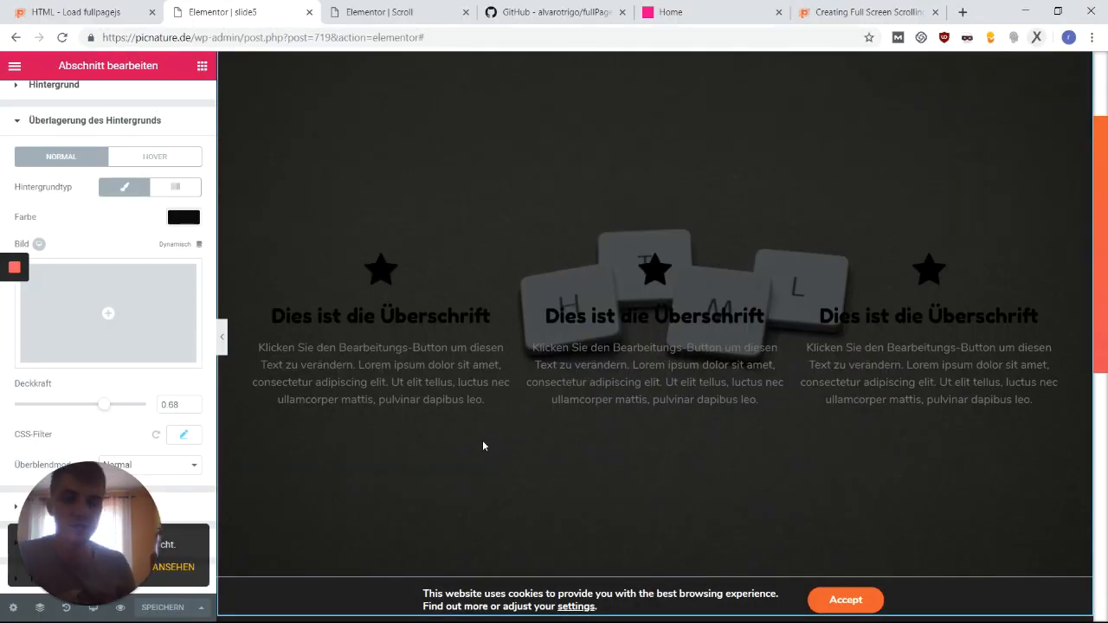
{"action": "mouse_move", "coordinate": [353, 413]}
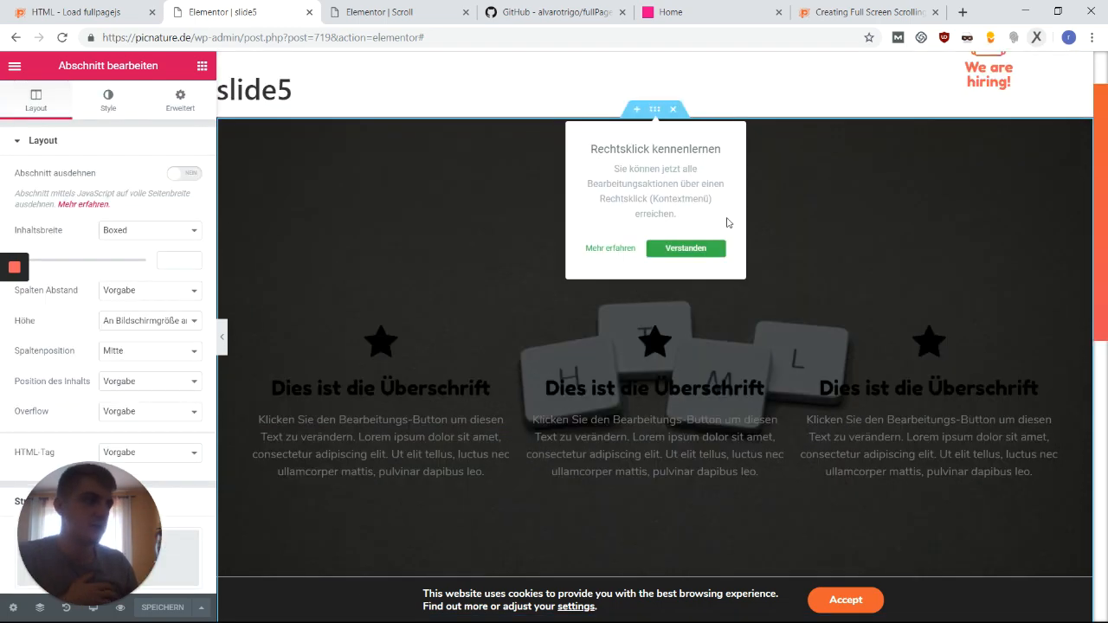
{"action": "left_click", "coordinate": [686, 250]}
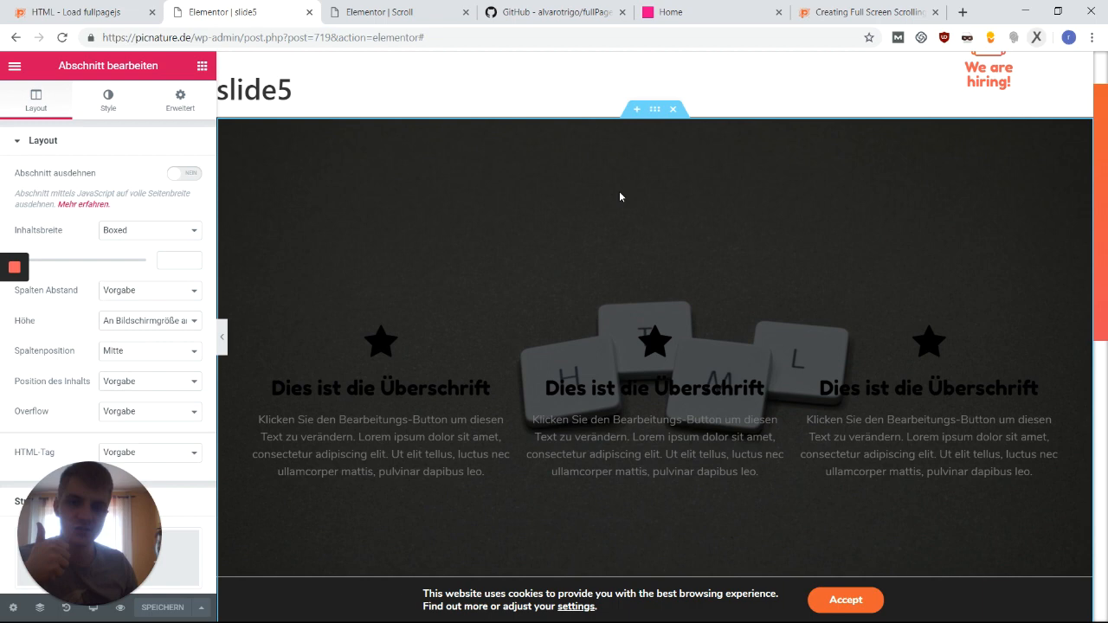
{"action": "mouse_move", "coordinate": [615, 201]}
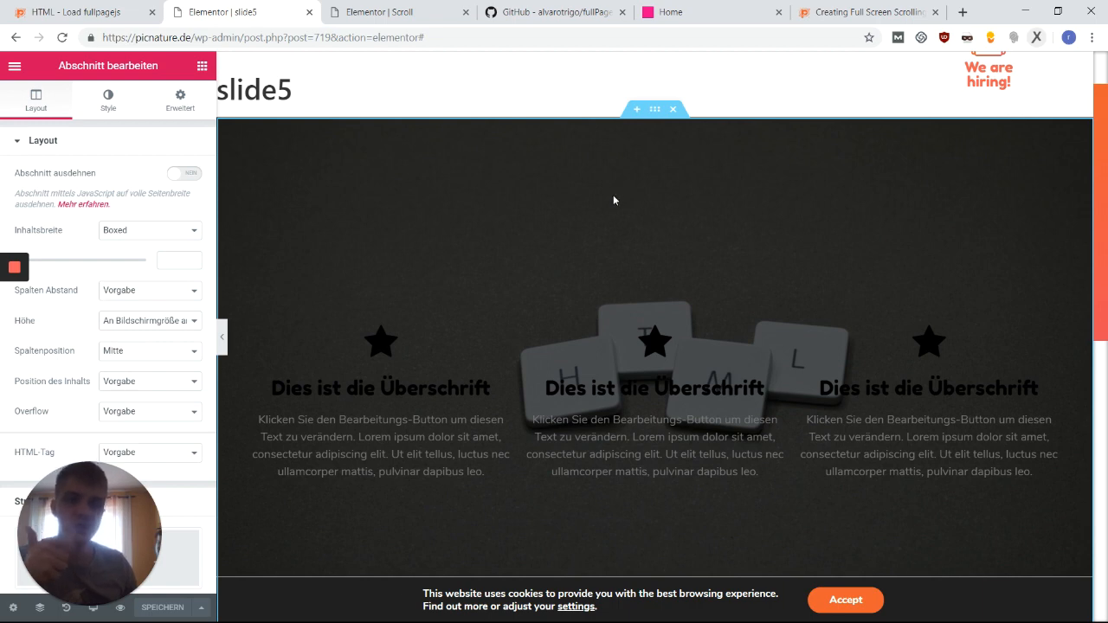
{"action": "mouse_move", "coordinate": [603, 207]}
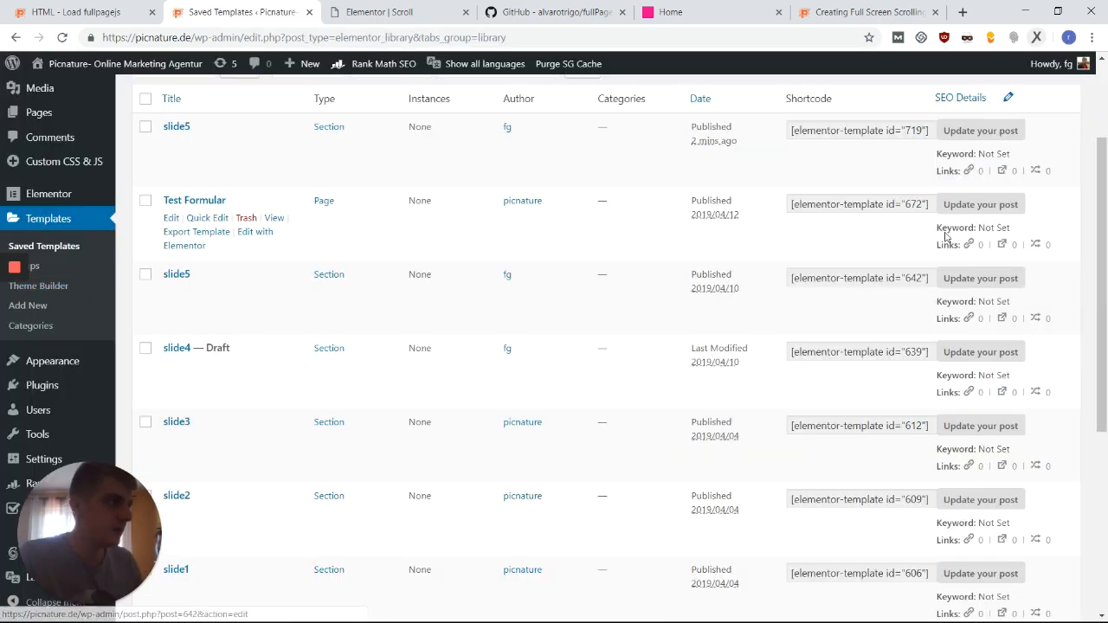
- Replace the Some section placeholders with template shortcodes 606, 609, 612 and 719
{"action": "scroll", "scroll_direction": "down", "scroll_amount": 3}
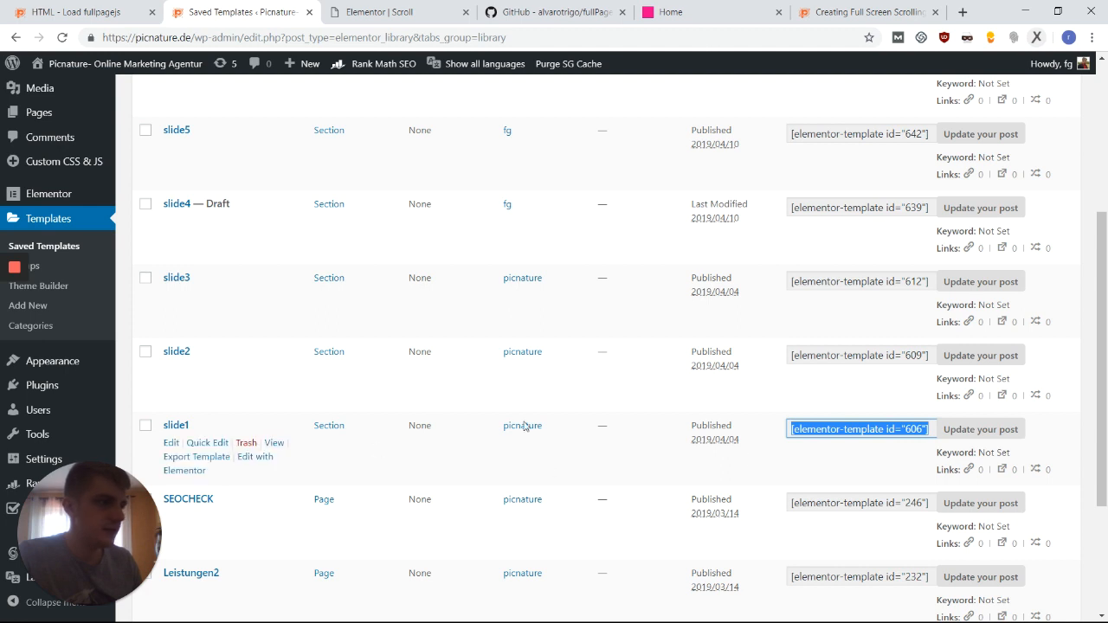
{"action": "left_click", "coordinate": [398, 12]}
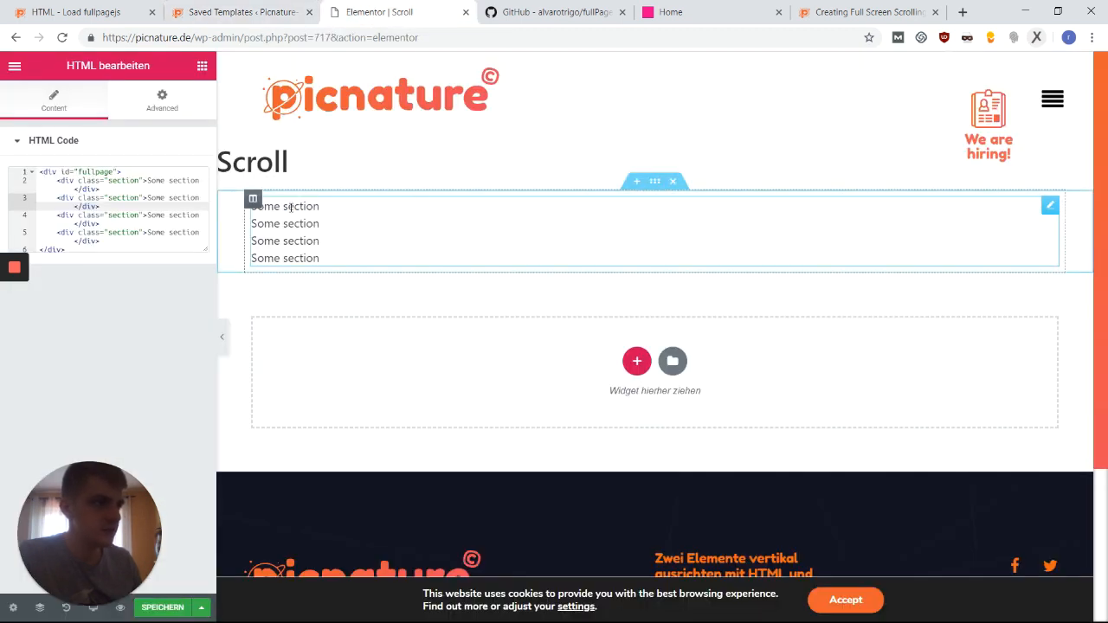
{"action": "double_click", "coordinate": [174, 180]}
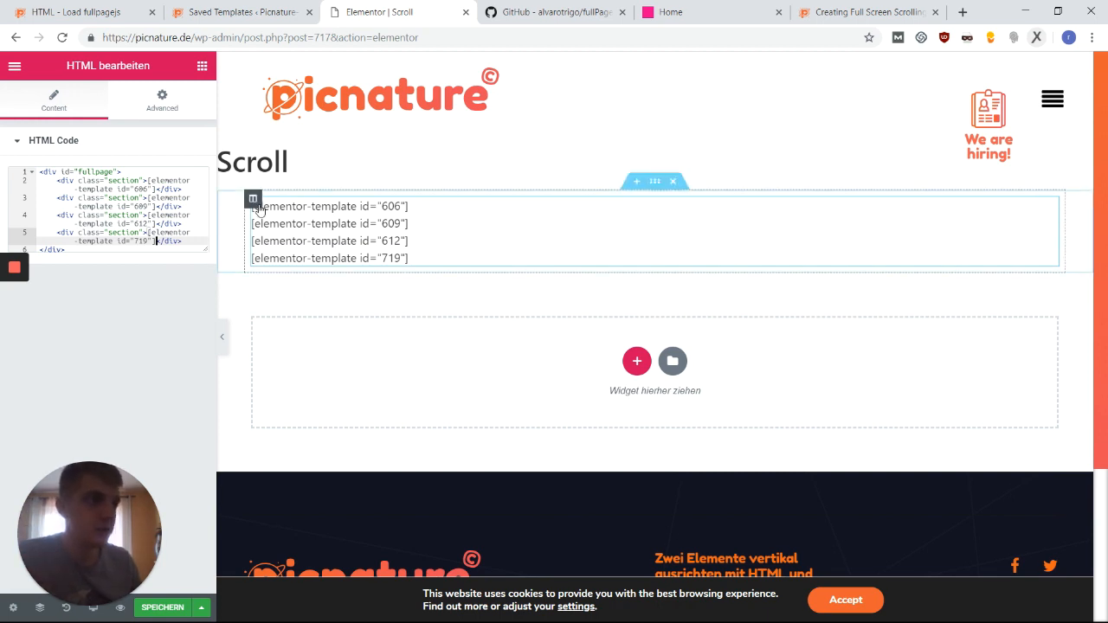
- Set the shortcode section to Abschnitt ausdehnen with Inhaltsbreite Volle Breite
{"action": "left_click", "coordinate": [252, 197]}
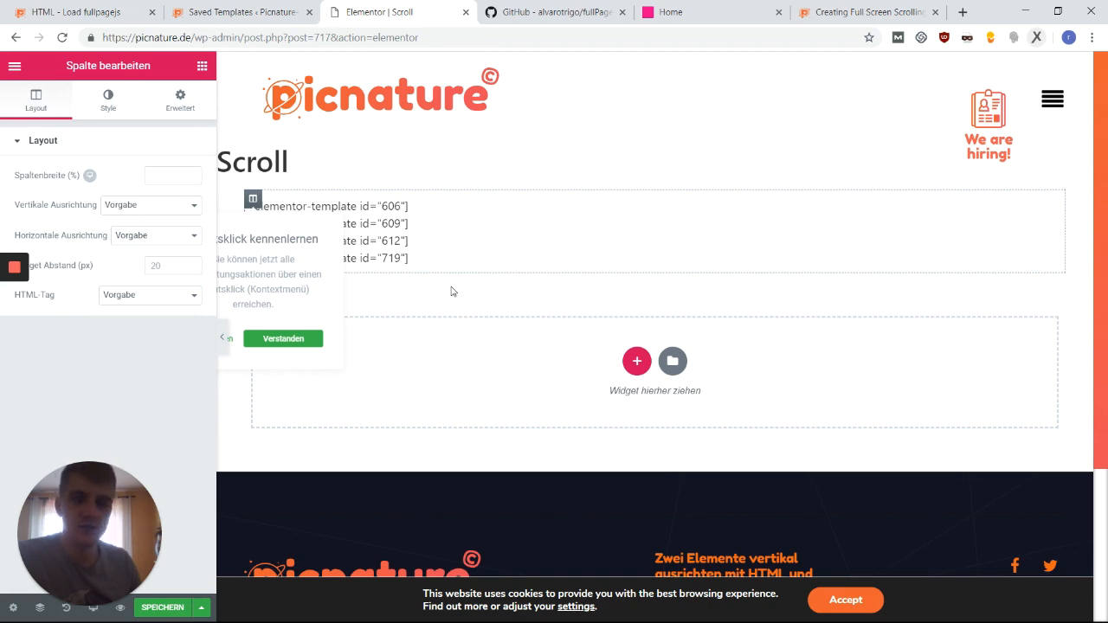
{"action": "left_click", "coordinate": [180, 99]}
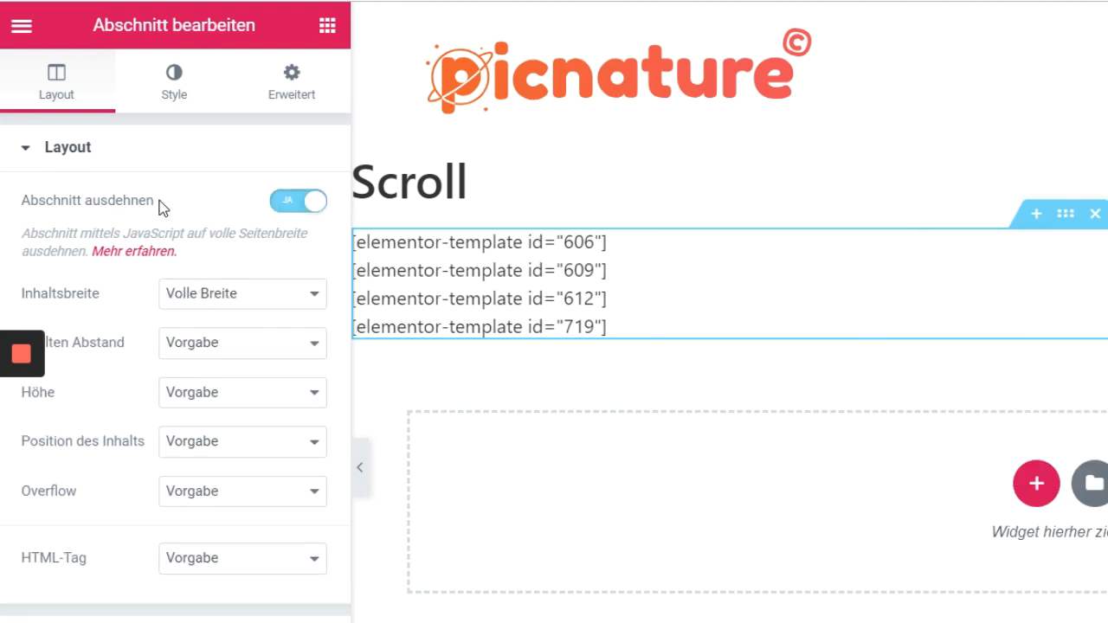
{"action": "mouse_move", "coordinate": [128, 214]}
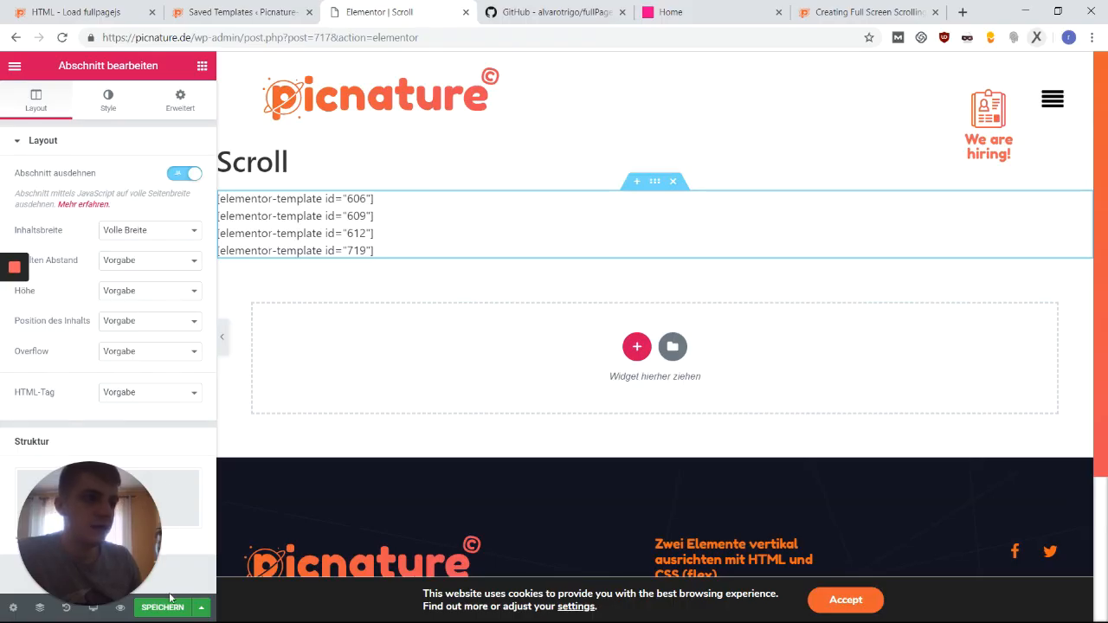
- Leave Elementor and choose Elementor Canvas as the Scroll page template
{"action": "left_click", "coordinate": [329, 225]}
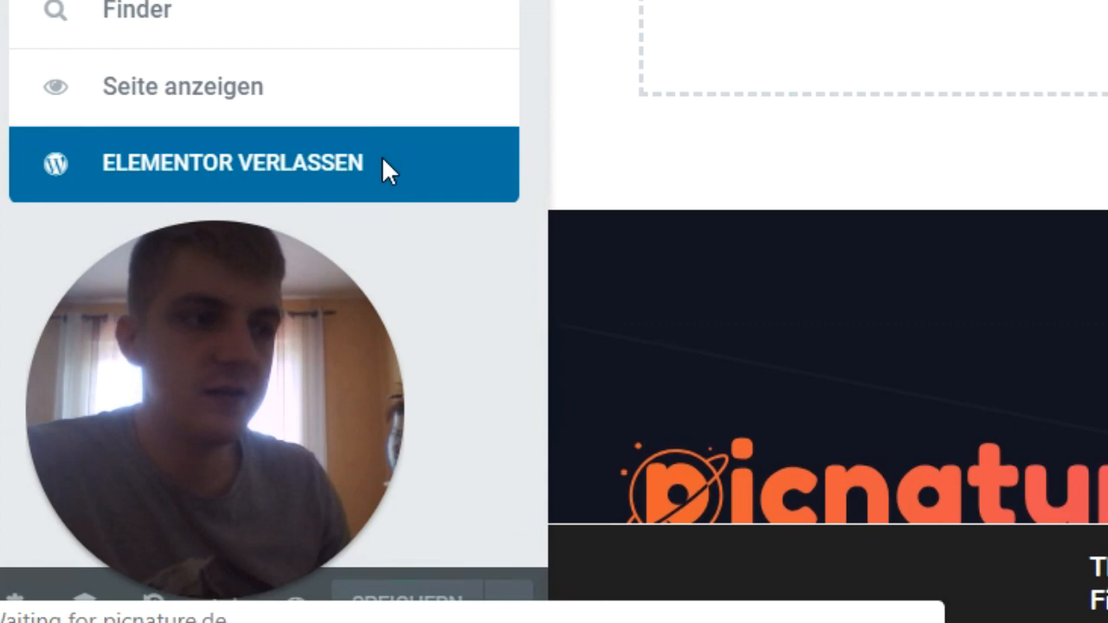
{"action": "left_click", "coordinate": [232, 163]}
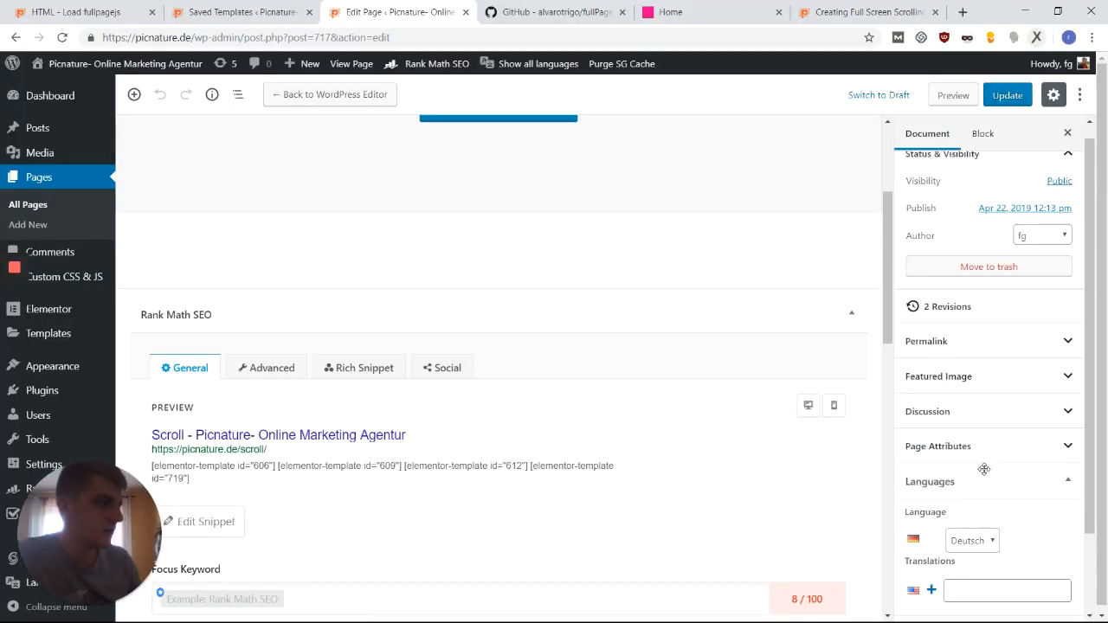
{"action": "left_click", "coordinate": [939, 447]}
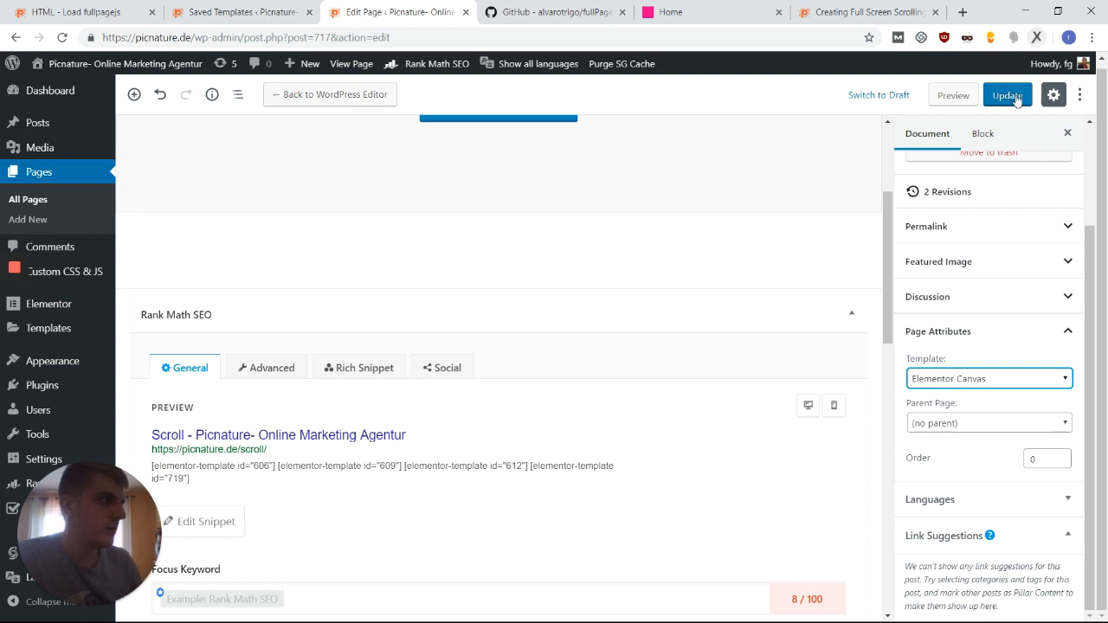
- Update the Scroll page and view the live dark three-column slide
{"action": "left_click", "coordinate": [1008, 94]}
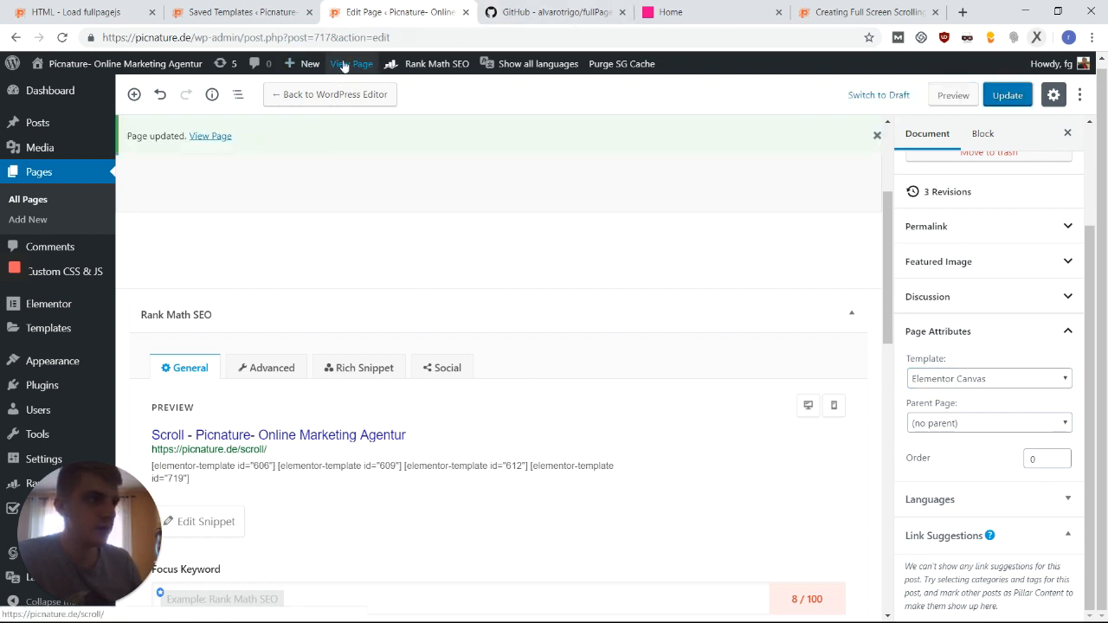
{"action": "left_click", "coordinate": [212, 135]}
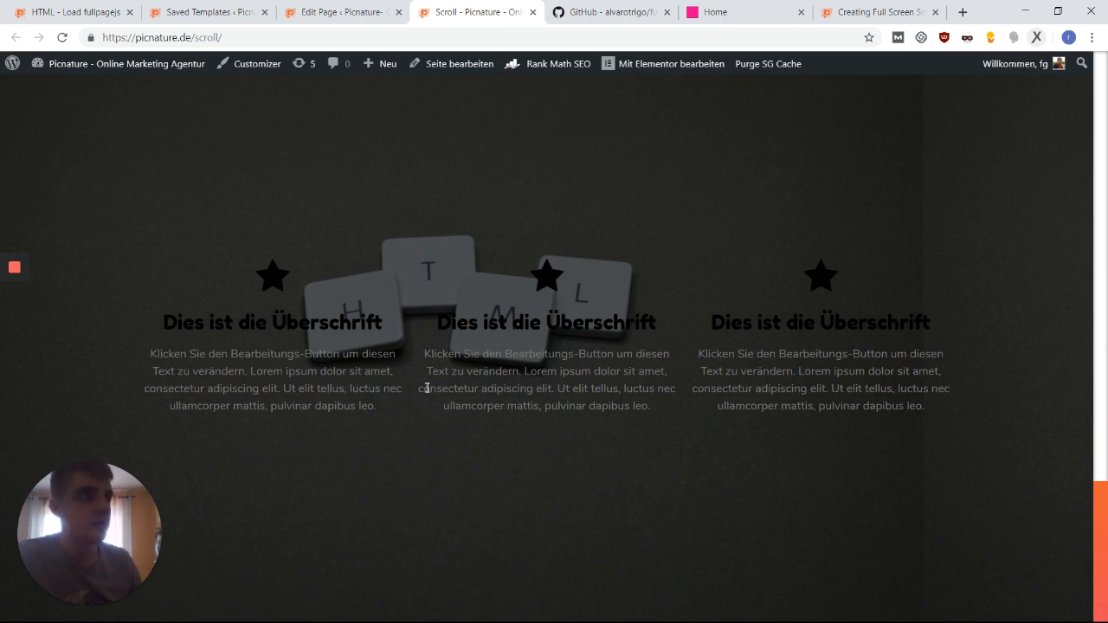
{"action": "mouse_move", "coordinate": [363, 260]}
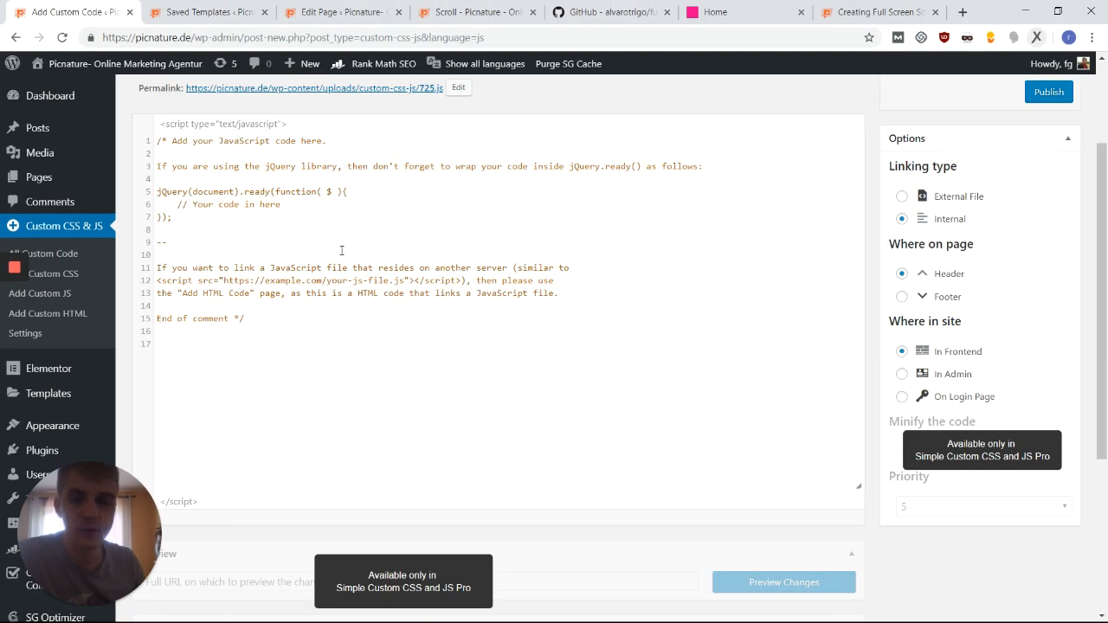
- Select all existing code in the new custom JavaScript editor
{"action": "key", "text": "ctrl+a"}
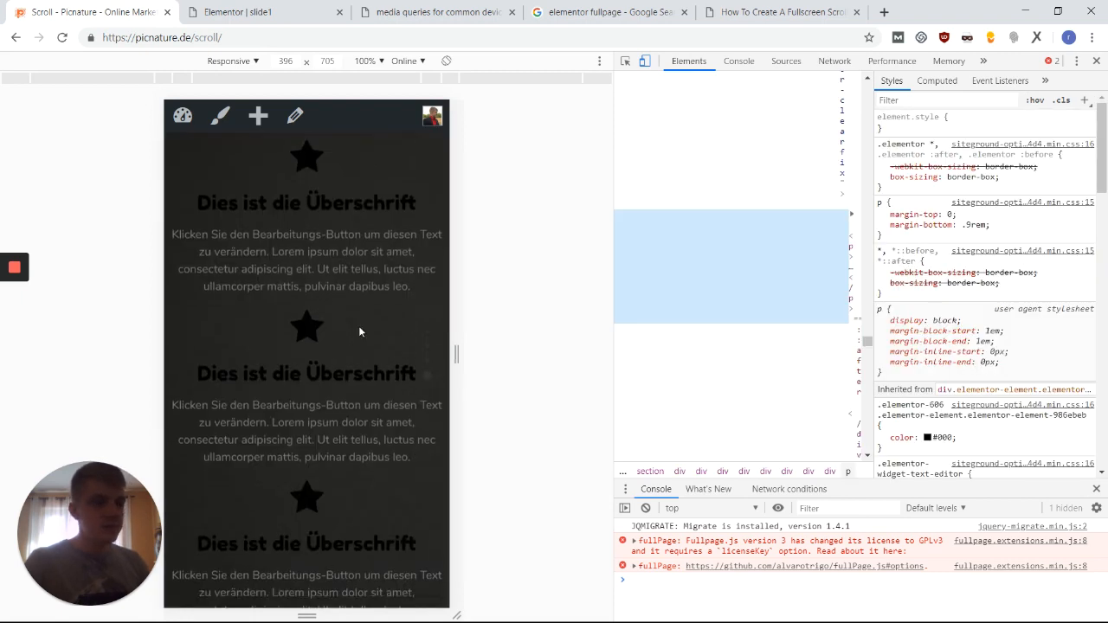
{"action": "mouse_move", "coordinate": [340, 175]}
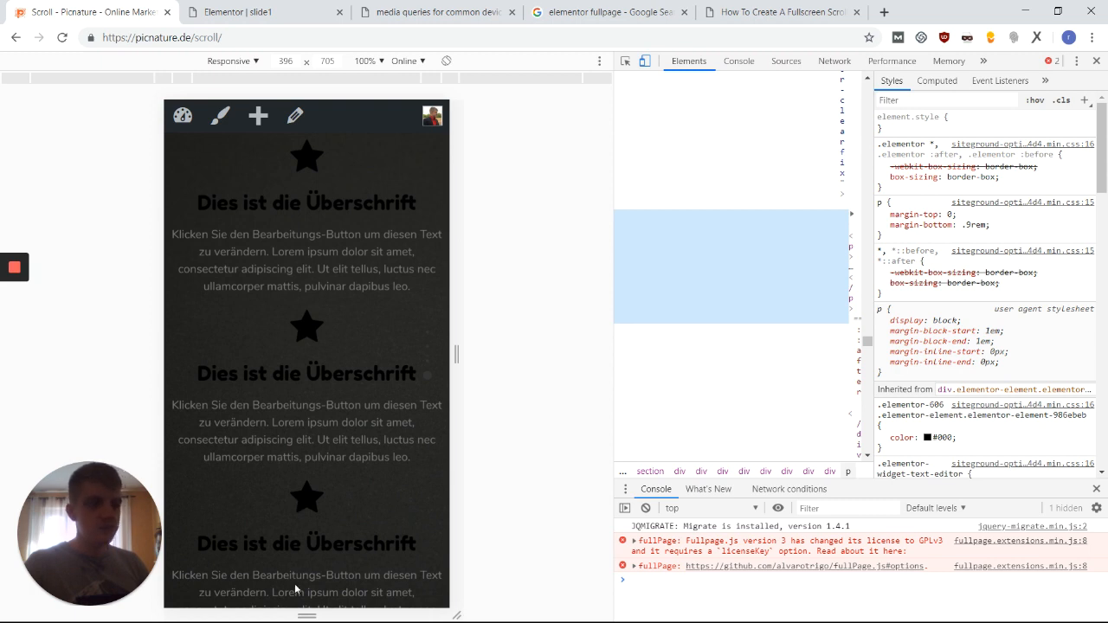
{"action": "mouse_move", "coordinate": [315, 398]}
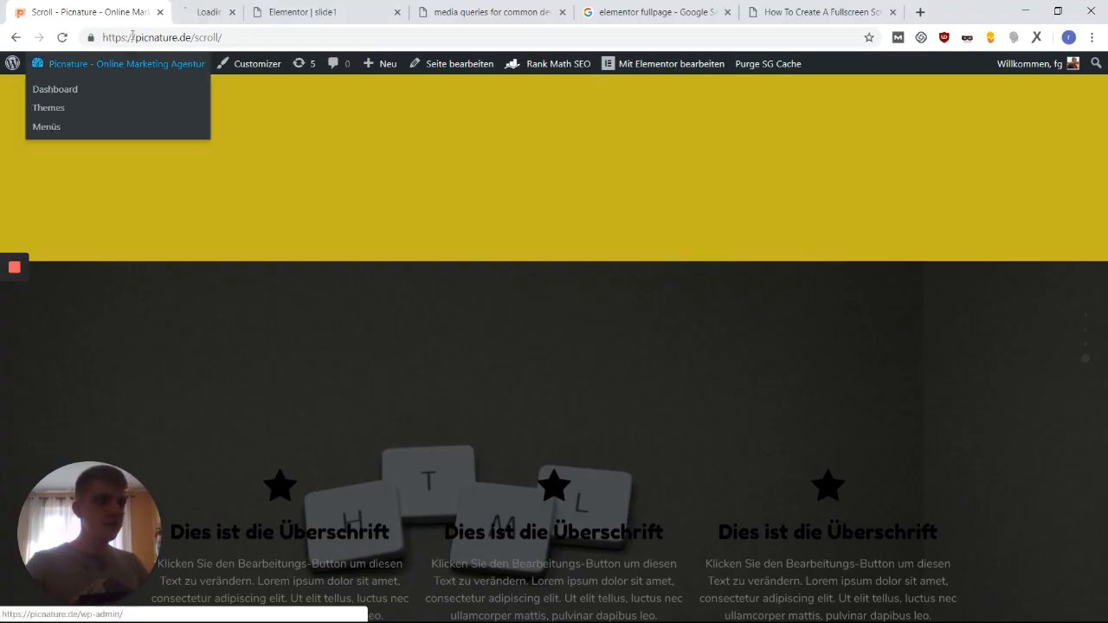
- Reach the 'start fullp' script in Custom CSS & JS for editing
{"action": "left_click", "coordinate": [55, 88]}
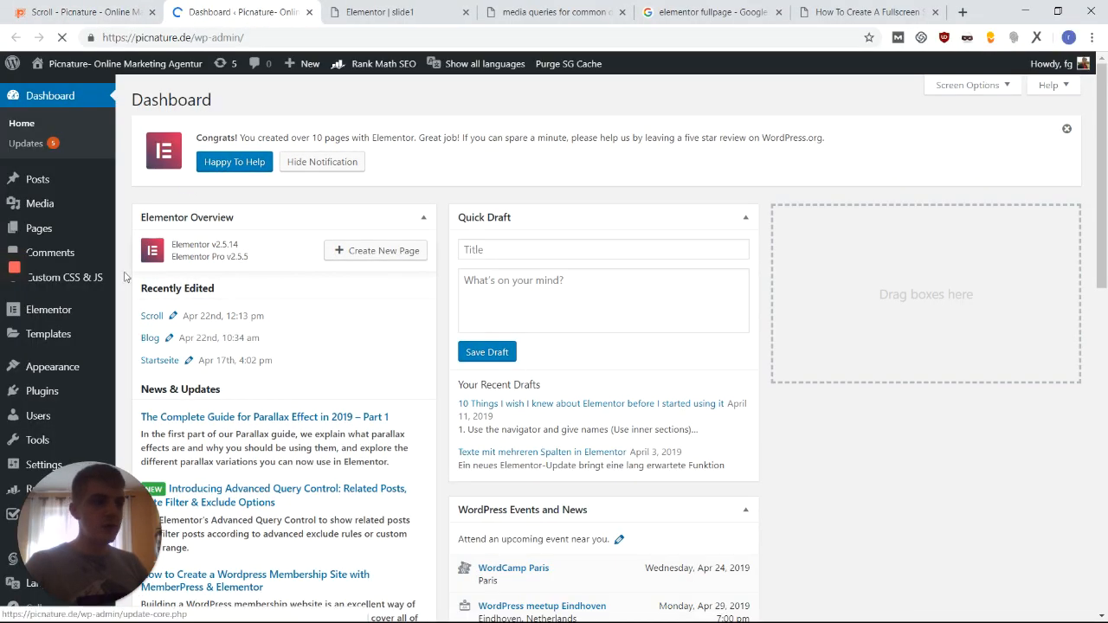
{"action": "left_click", "coordinate": [66, 277]}
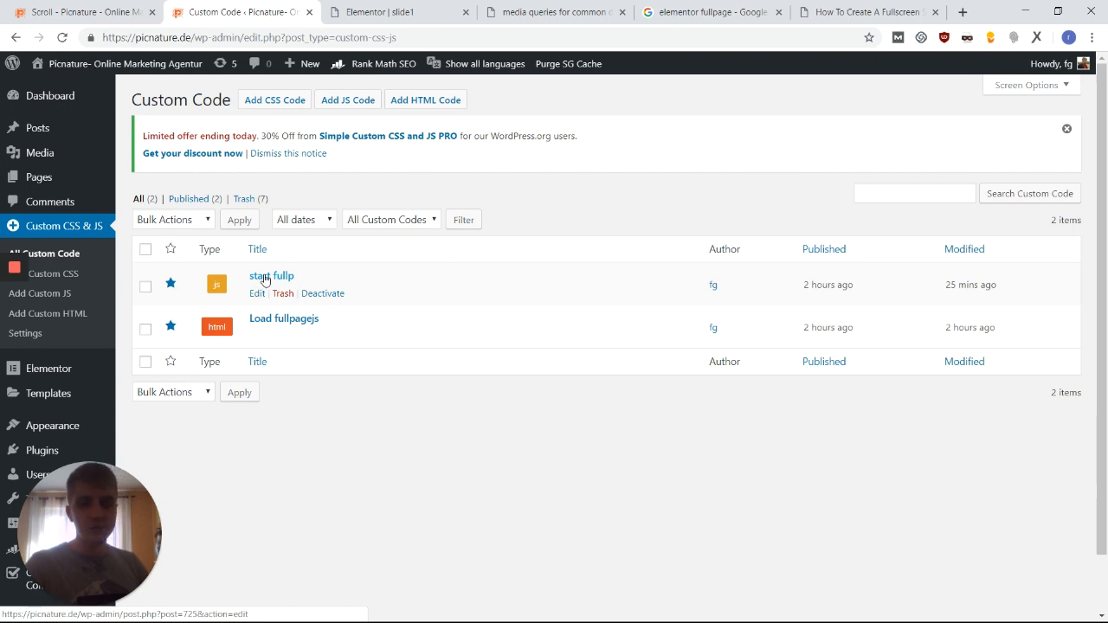
{"action": "left_click", "coordinate": [270, 275]}
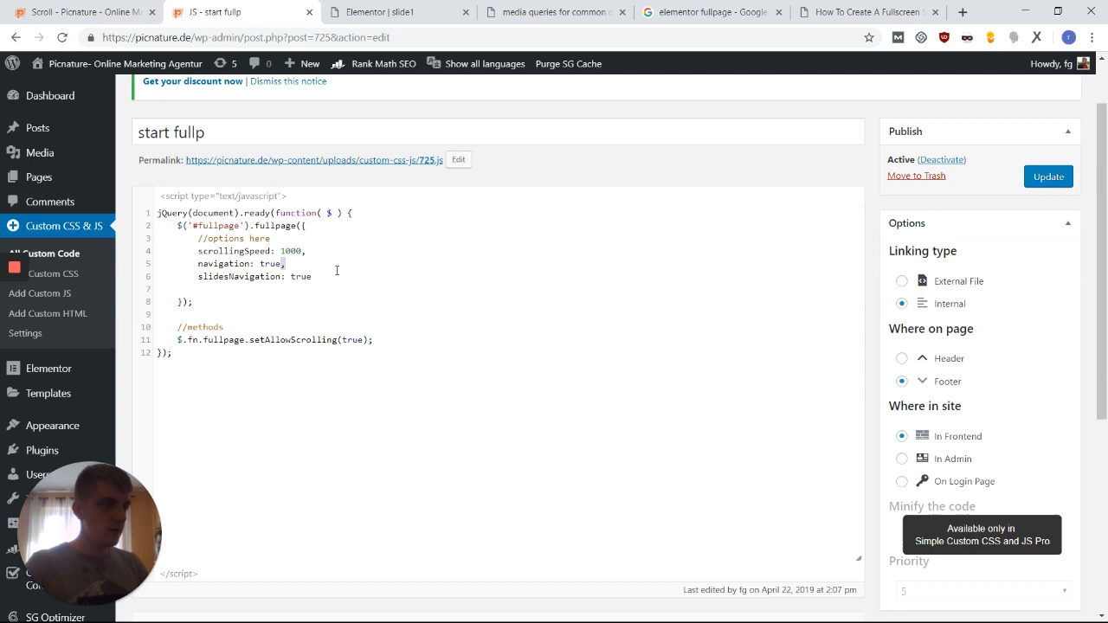
- Add a 'responsive: 800' option after slidesNavigation and update the script
{"action": "key", "text": "enter"}
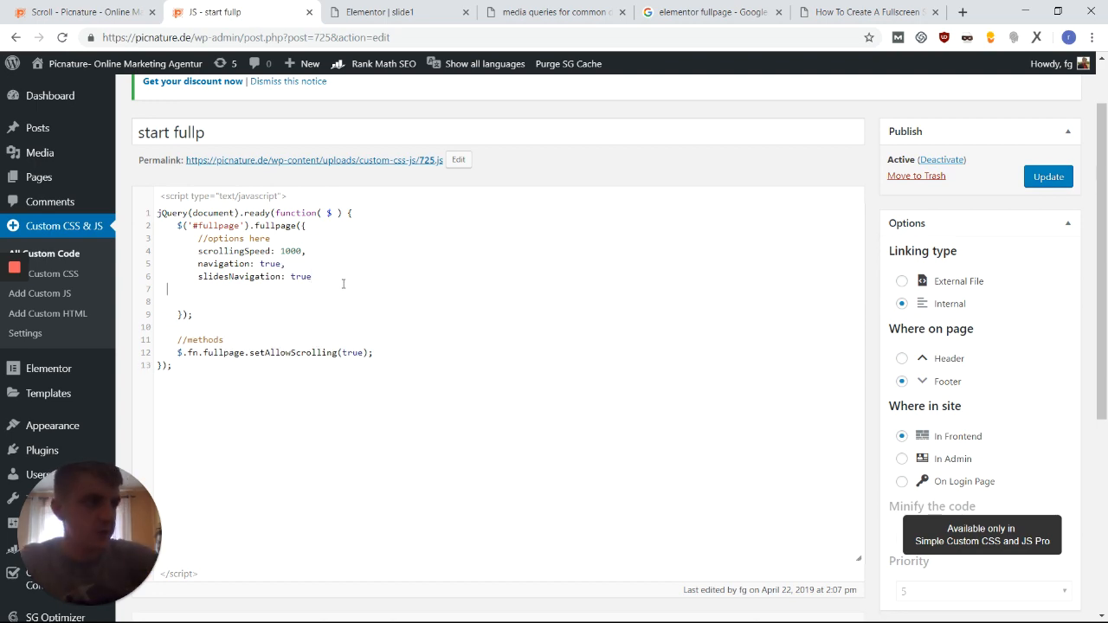
{"action": "type", "text": "responsive: 800"}
{"action": "left_click", "coordinate": [509, 276]}
{"action": "type", "text": ","}
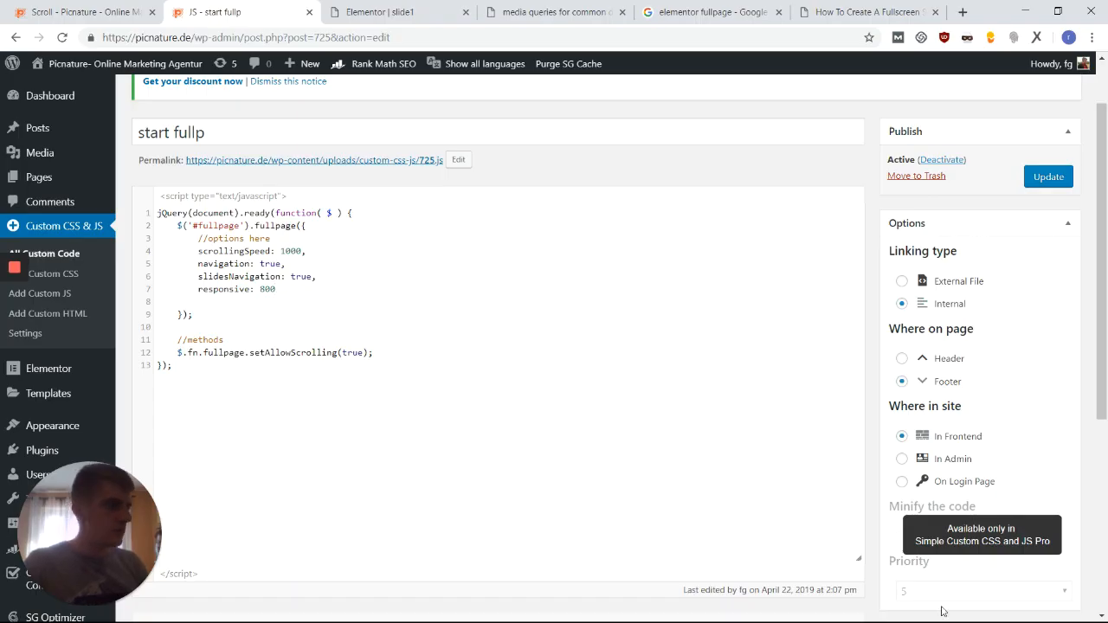
{"action": "left_click", "coordinate": [1048, 177]}
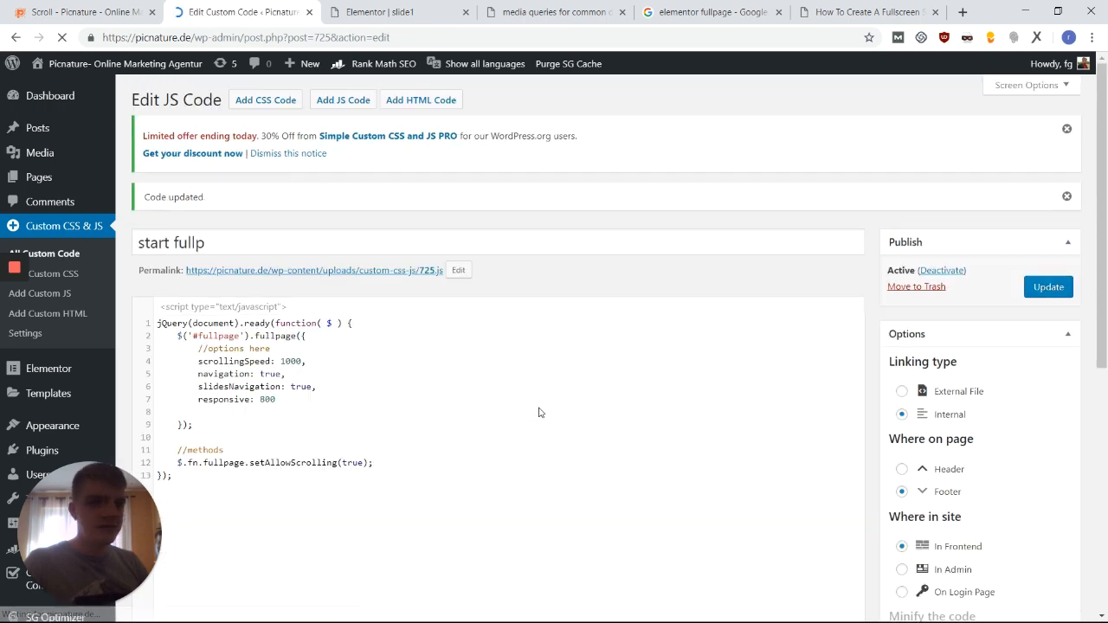
- Scroll down the live Scroll page at phone width to confirm it scrolls freely
{"action": "left_click", "coordinate": [83, 11]}
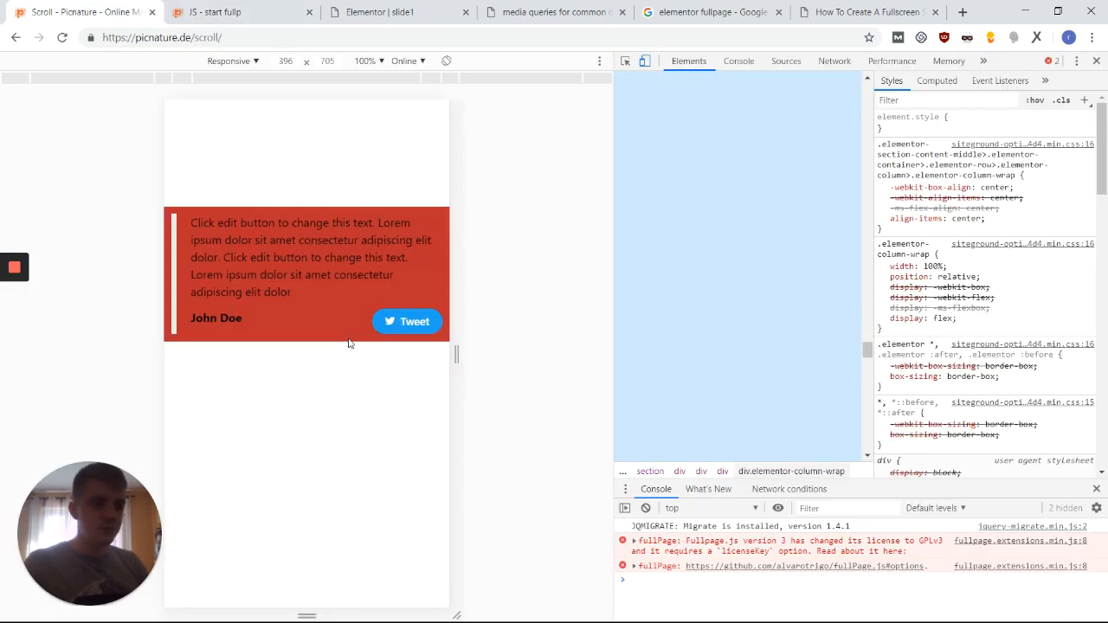
{"action": "scroll", "scroll_direction": "down", "scroll_amount": 3}
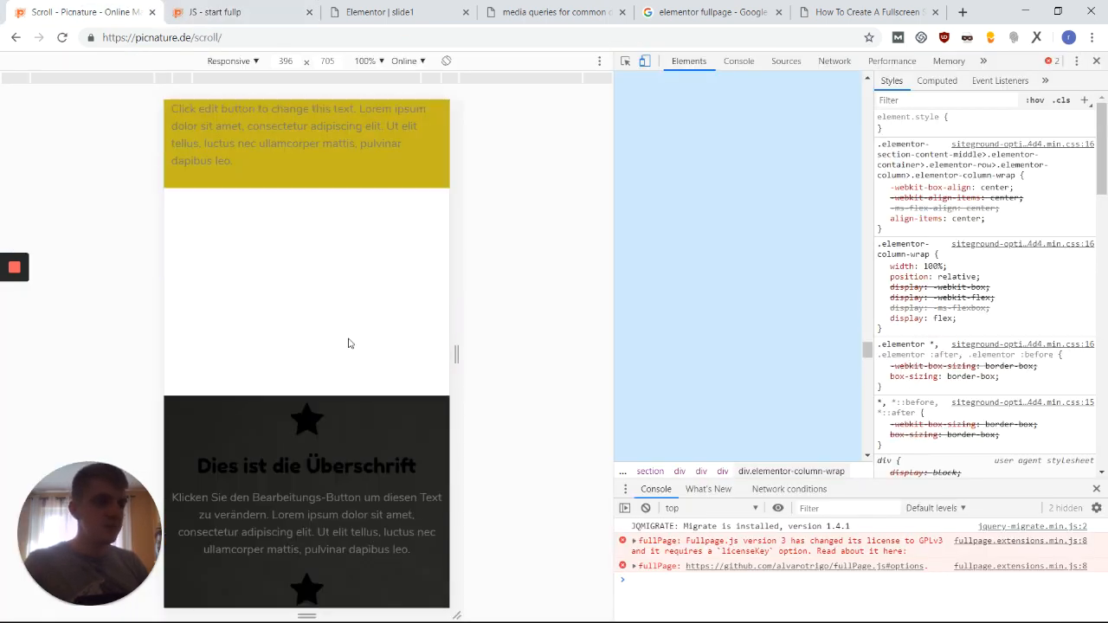
{"action": "scroll", "scroll_direction": "down", "scroll_amount": 3}
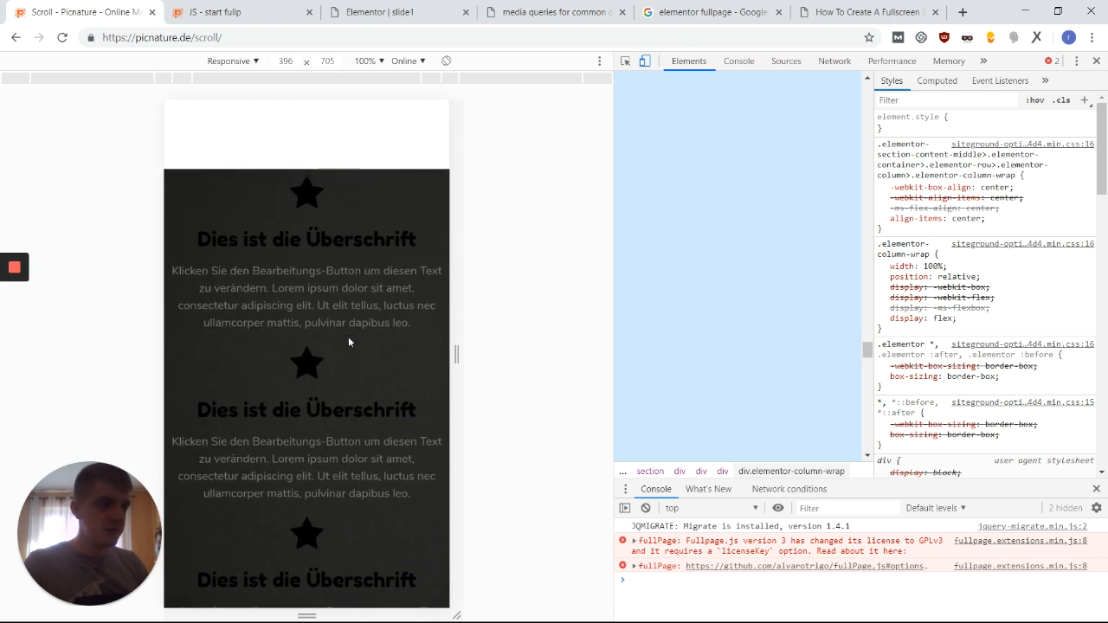
{"action": "scroll", "scroll_direction": "down", "scroll_amount": 3}
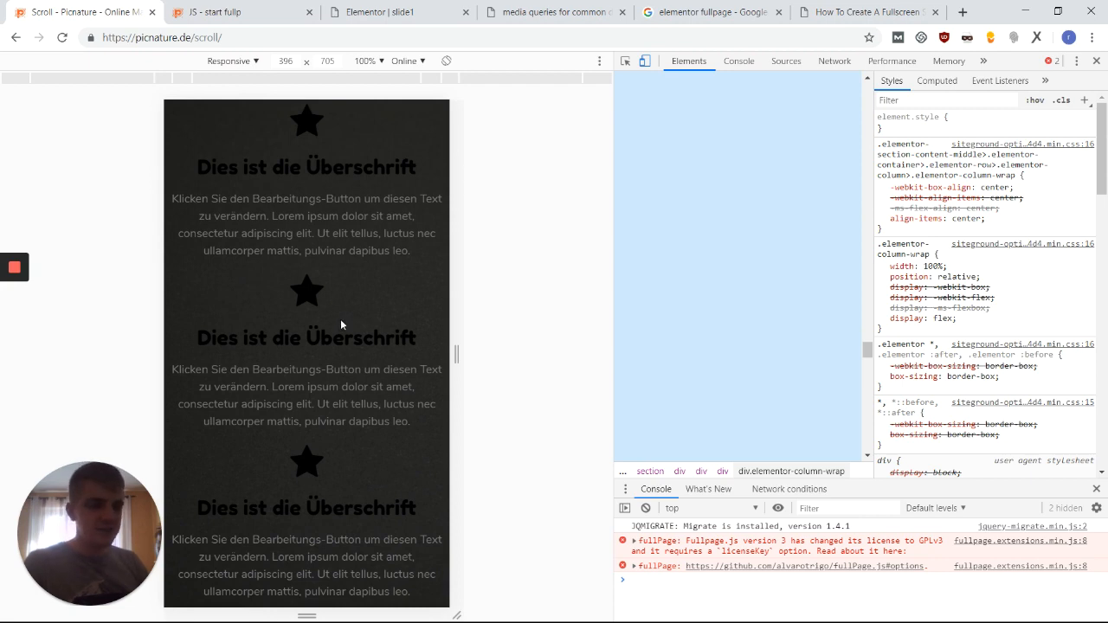
{"action": "scroll", "scroll_direction": "down", "scroll_amount": 3}
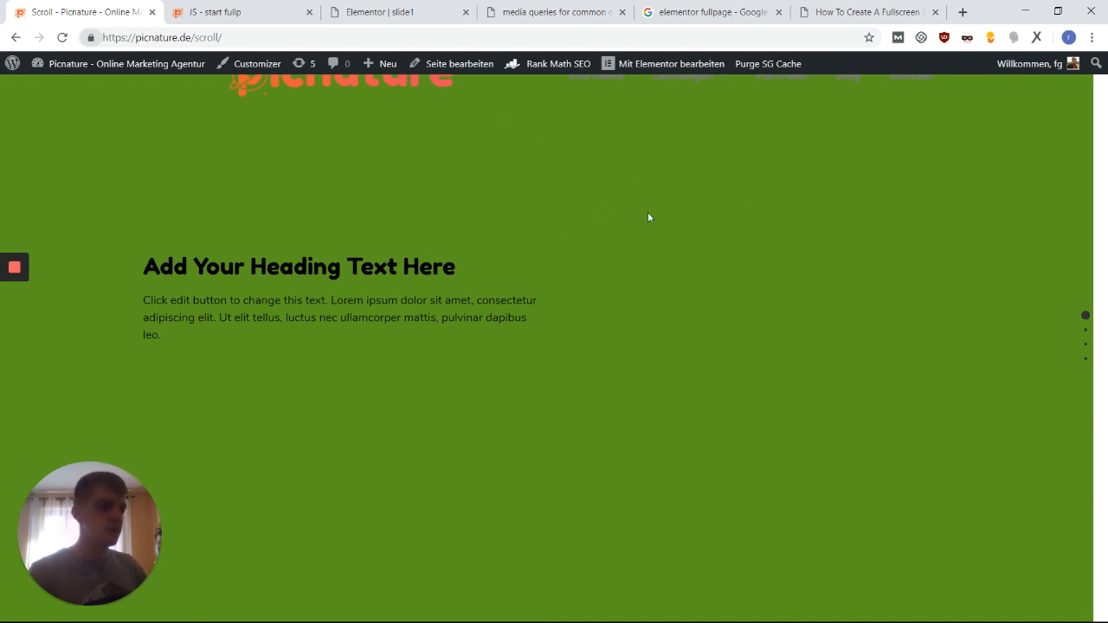
- In the slide1 template, set the green section's vertical Spaltenposition for the new inner section
{"action": "left_click", "coordinate": [399, 11]}
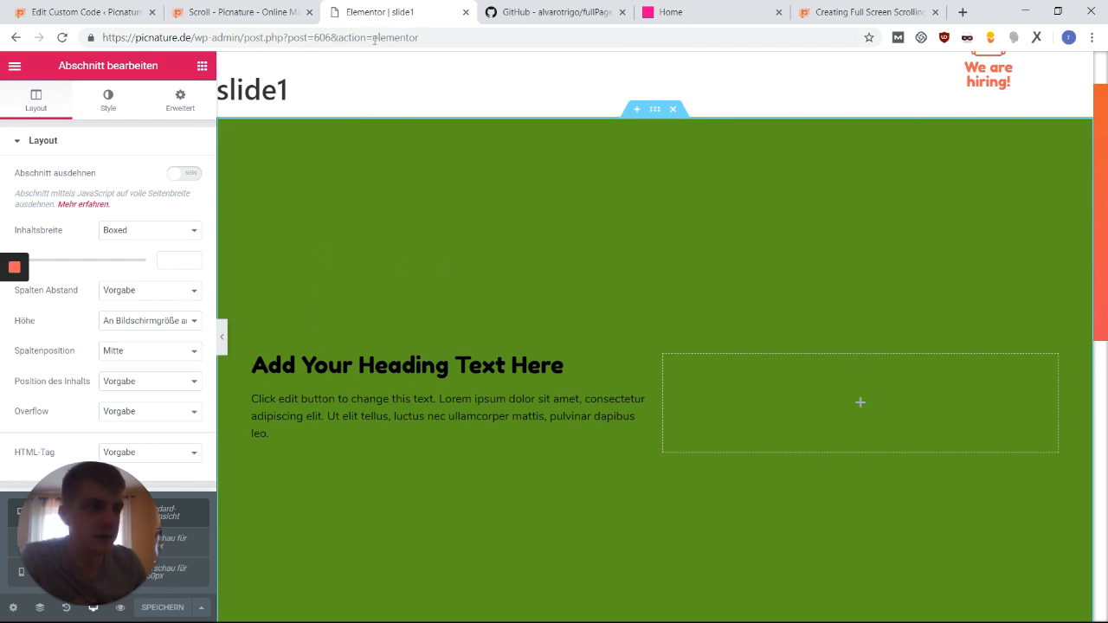
{"action": "mouse_move", "coordinate": [239, 209]}
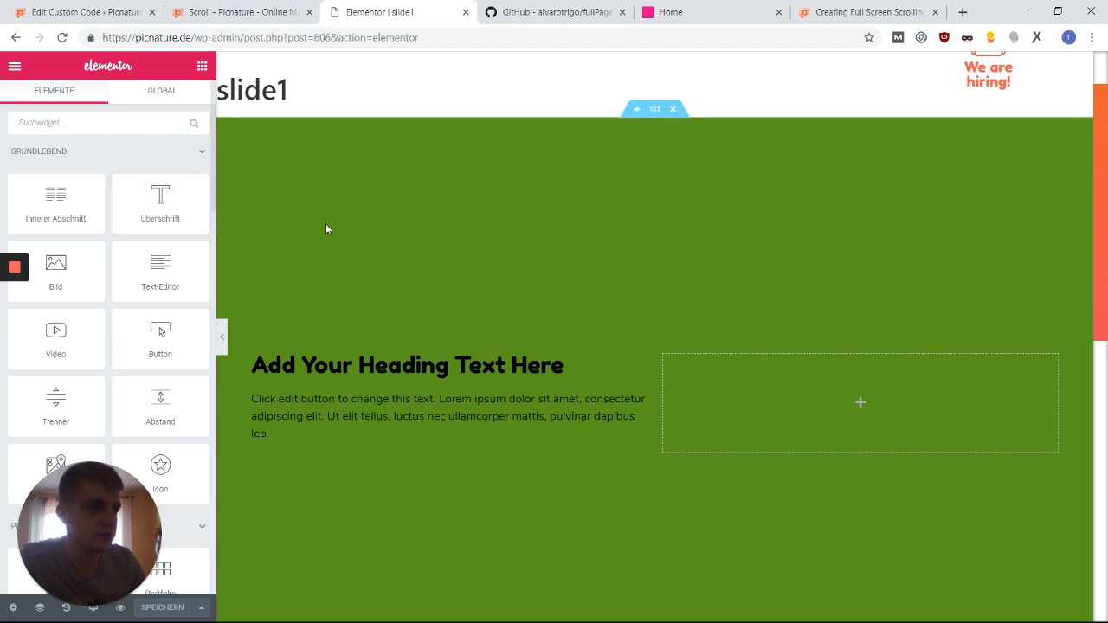
{"action": "left_click", "coordinate": [654, 109]}
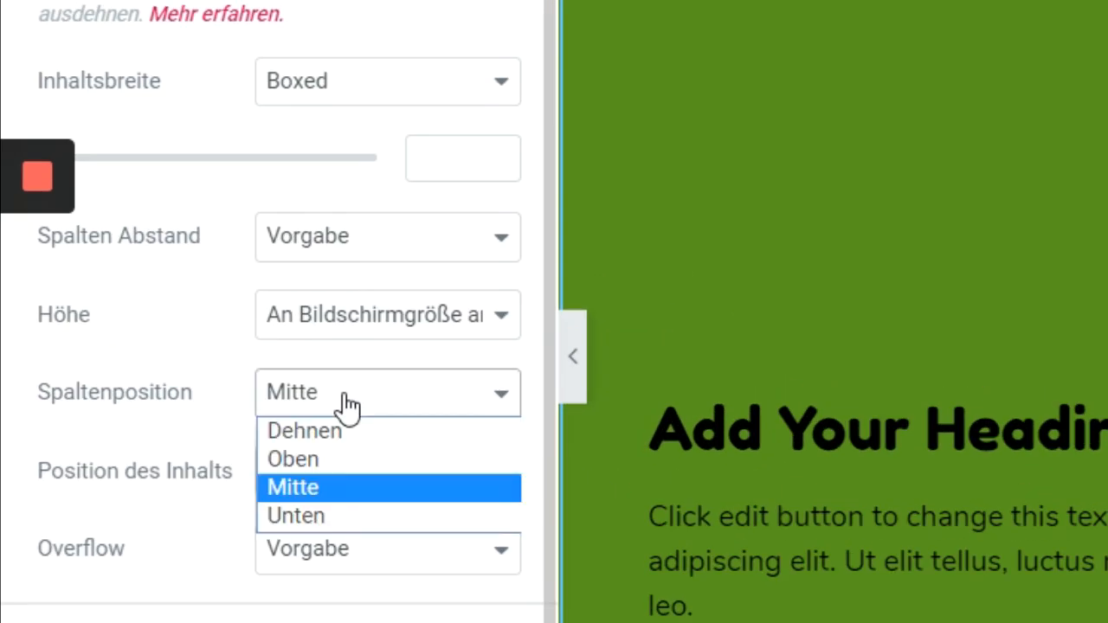
{"action": "left_click", "coordinate": [305, 430]}
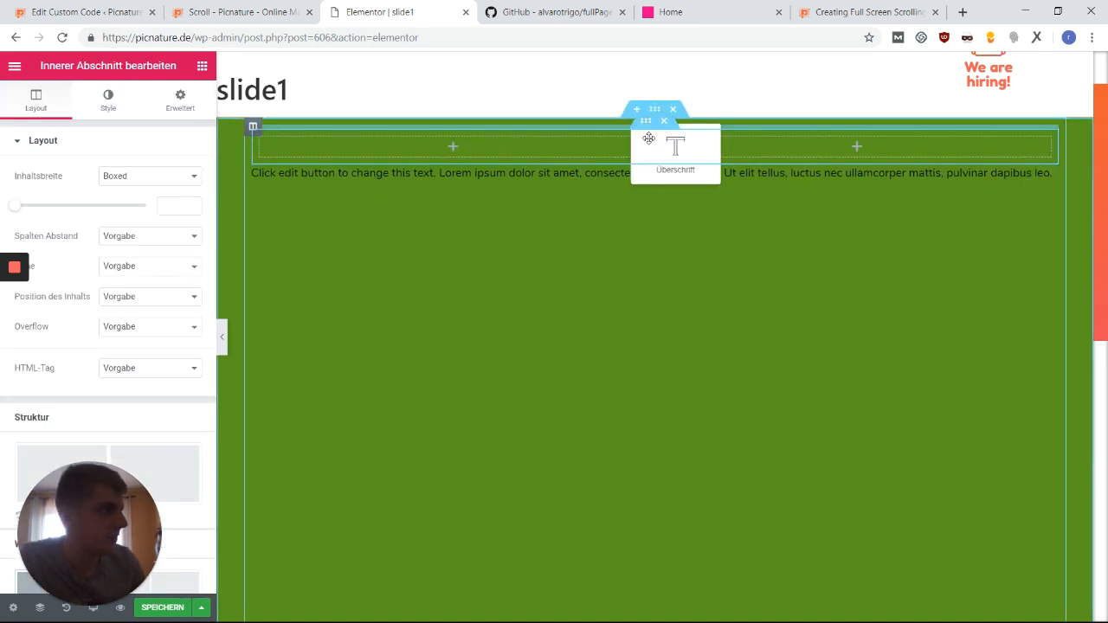
- Drop the heading into slide1's new two-column inner section
{"action": "left_click", "coordinate": [675, 148]}
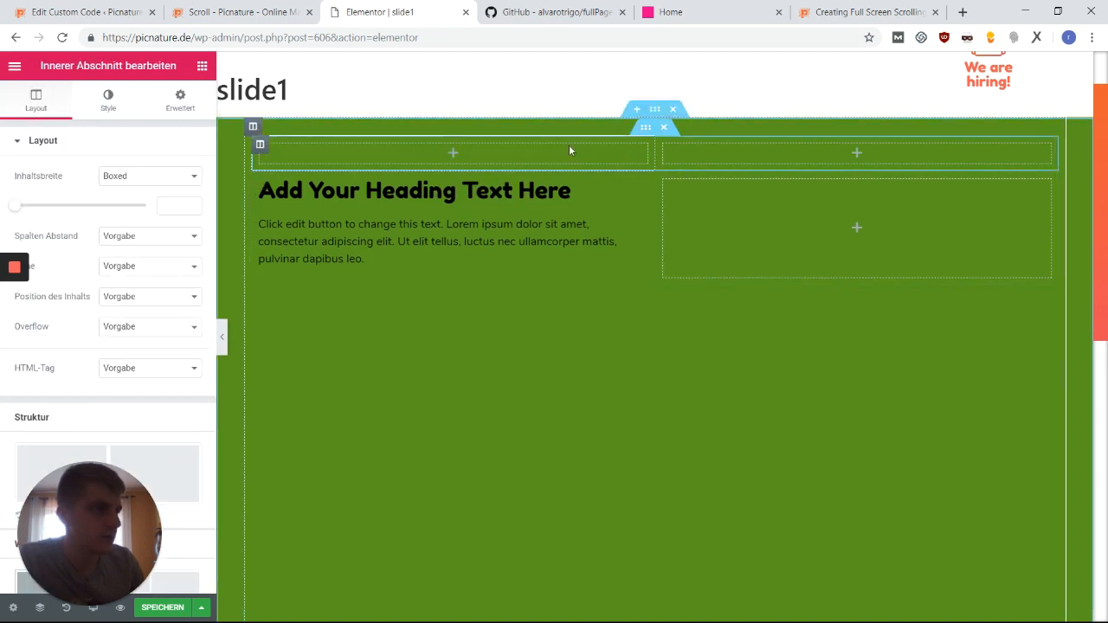
{"action": "mouse_move", "coordinate": [665, 128]}
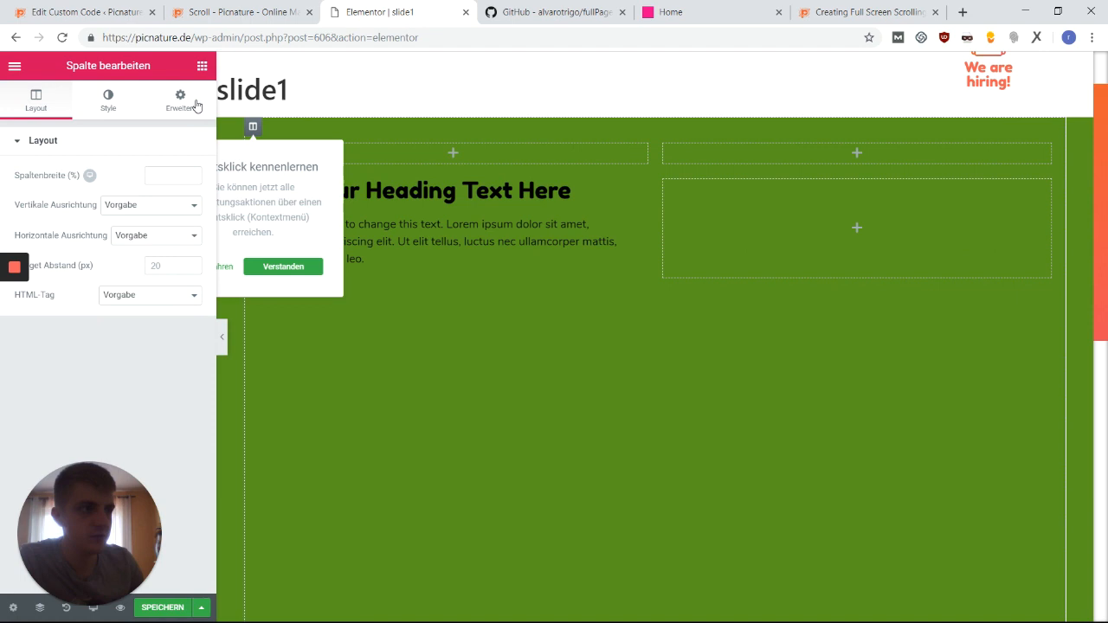
{"action": "left_click", "coordinate": [180, 99]}
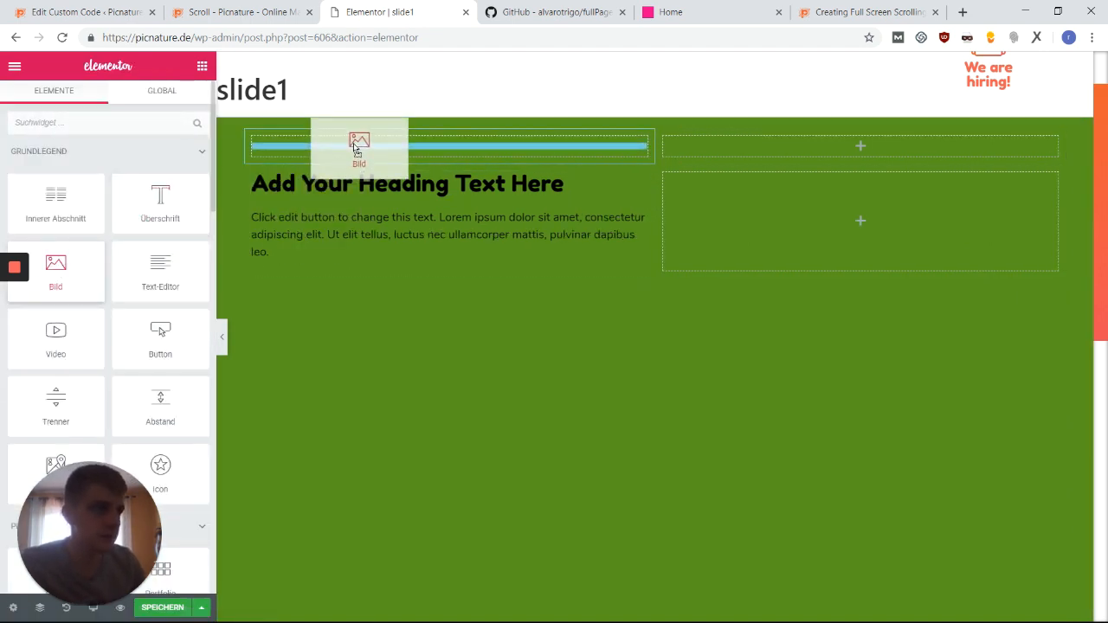
- Find the Nav Menu widget, place it in the right header column and assign Menu 1
{"action": "left_click", "coordinate": [358, 142]}
{"action": "type", "text": "m"}
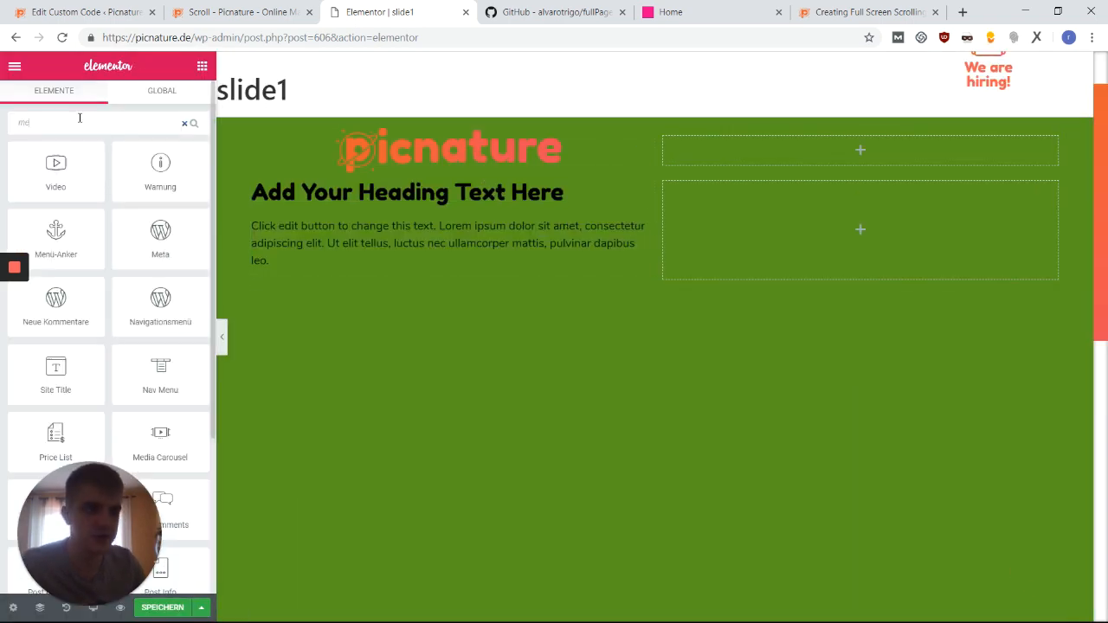
{"action": "type", "text": "en"}
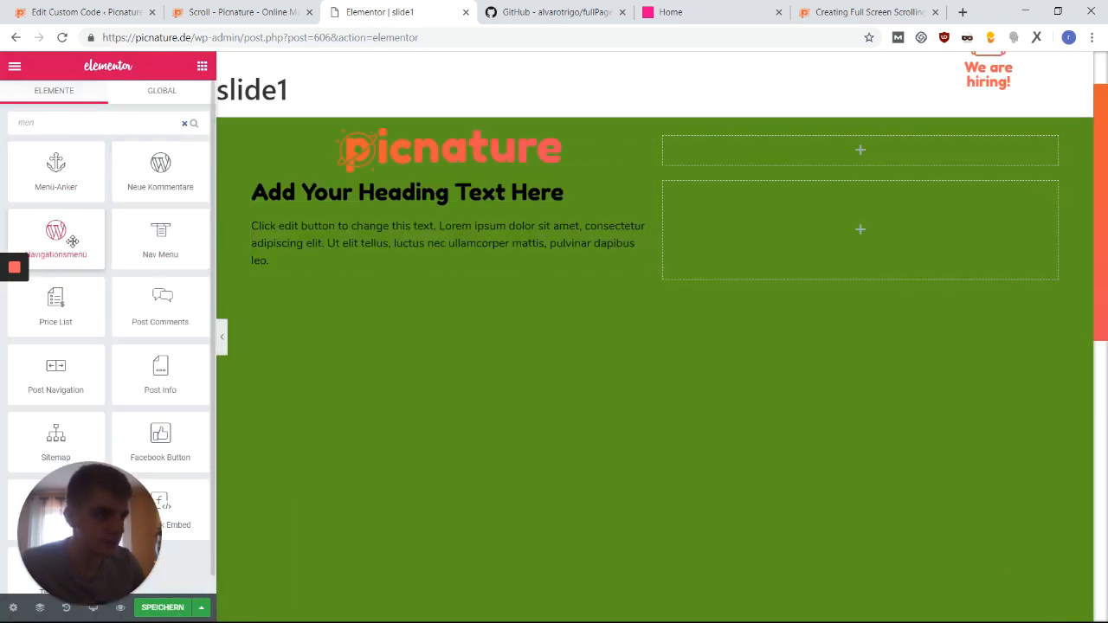
{"action": "left_click_drag", "start_coordinate": [56, 239], "coordinate": [859, 149]}
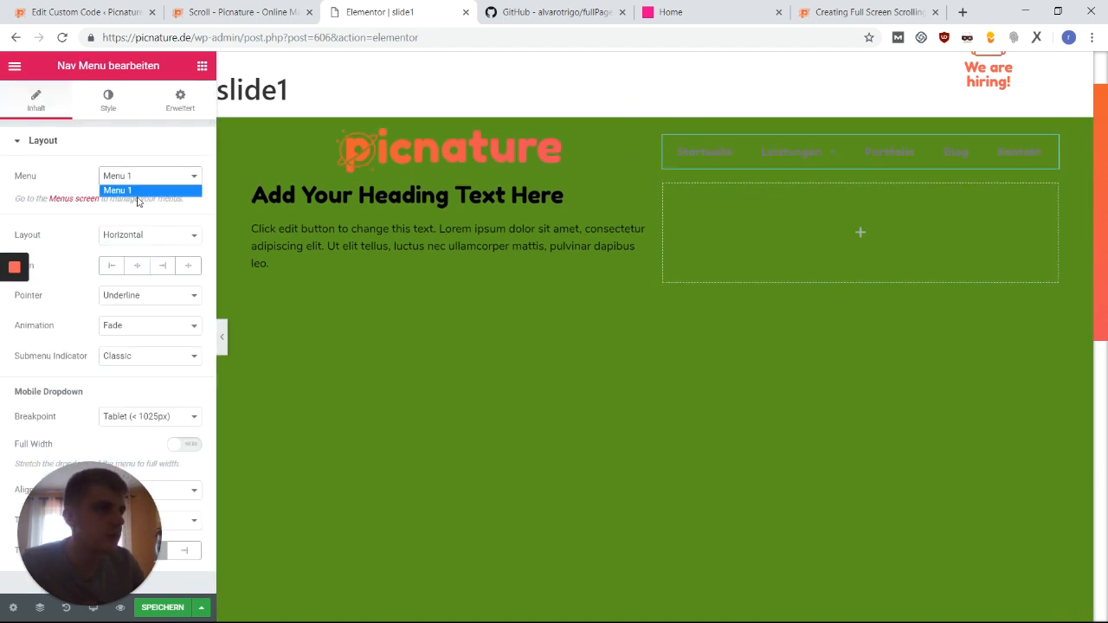
{"action": "left_click", "coordinate": [243, 11]}
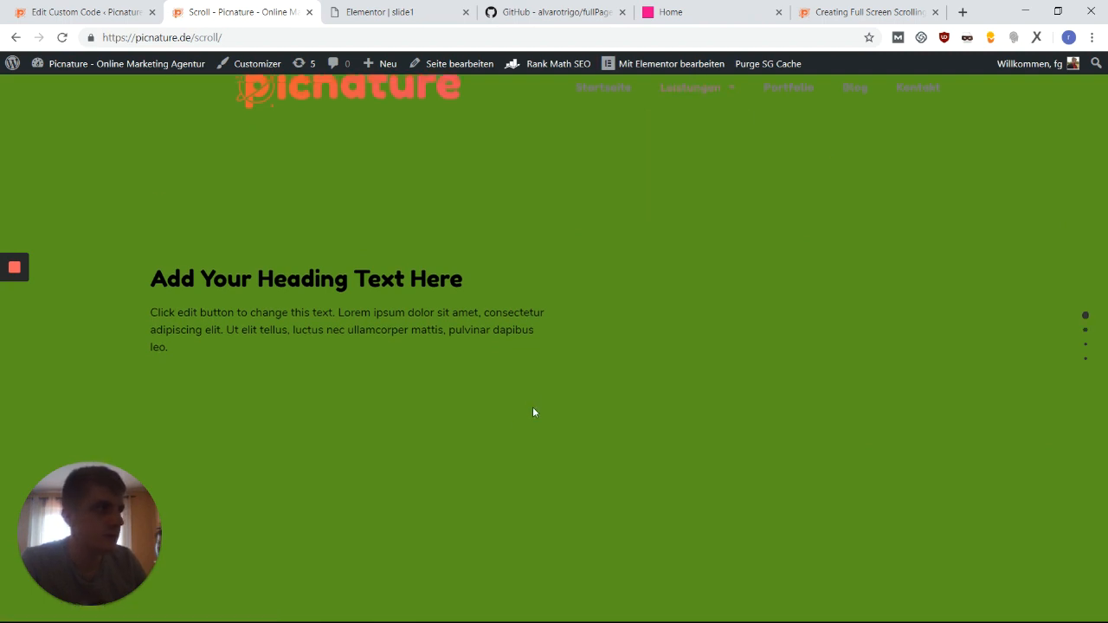
{"action": "scroll", "scroll_direction": "down", "scroll_amount": 3}
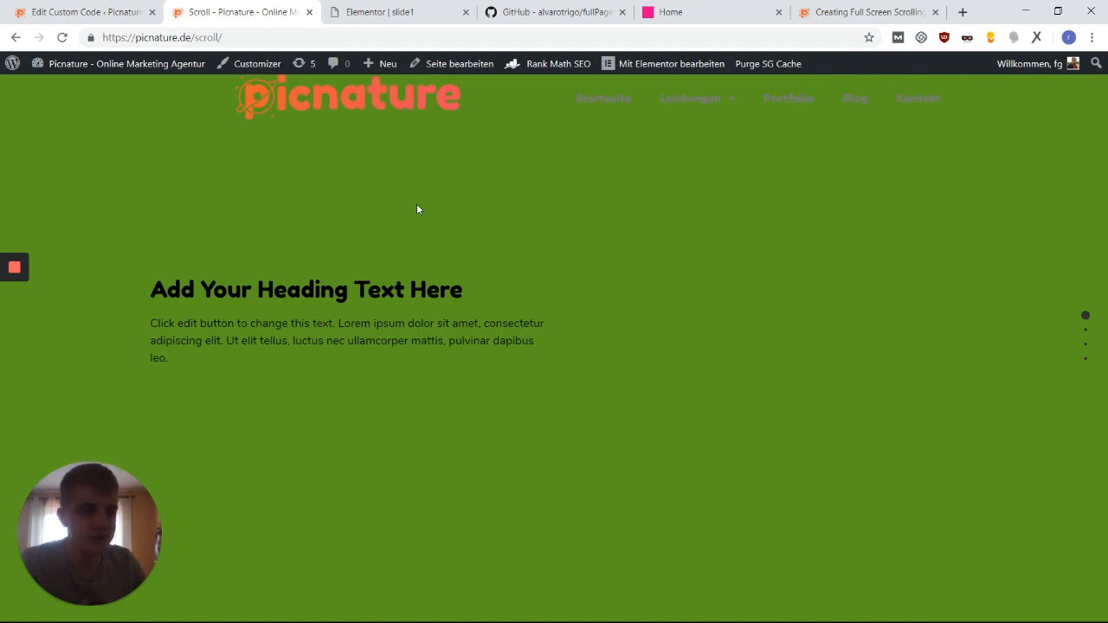
{"action": "mouse_move", "coordinate": [323, 355]}
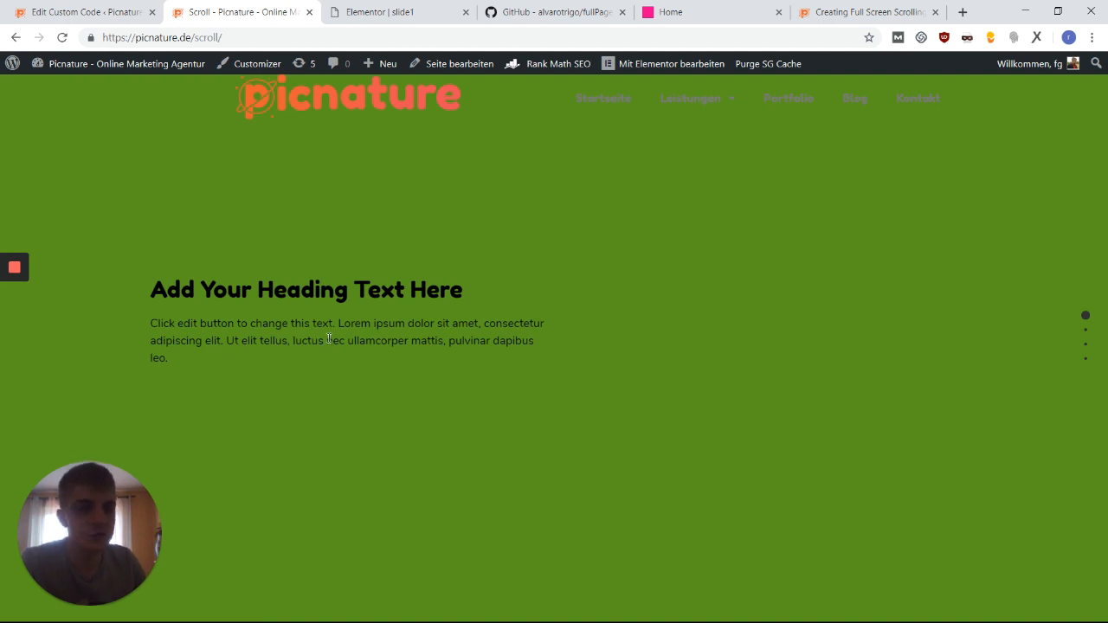
{"action": "mouse_move", "coordinate": [305, 223]}
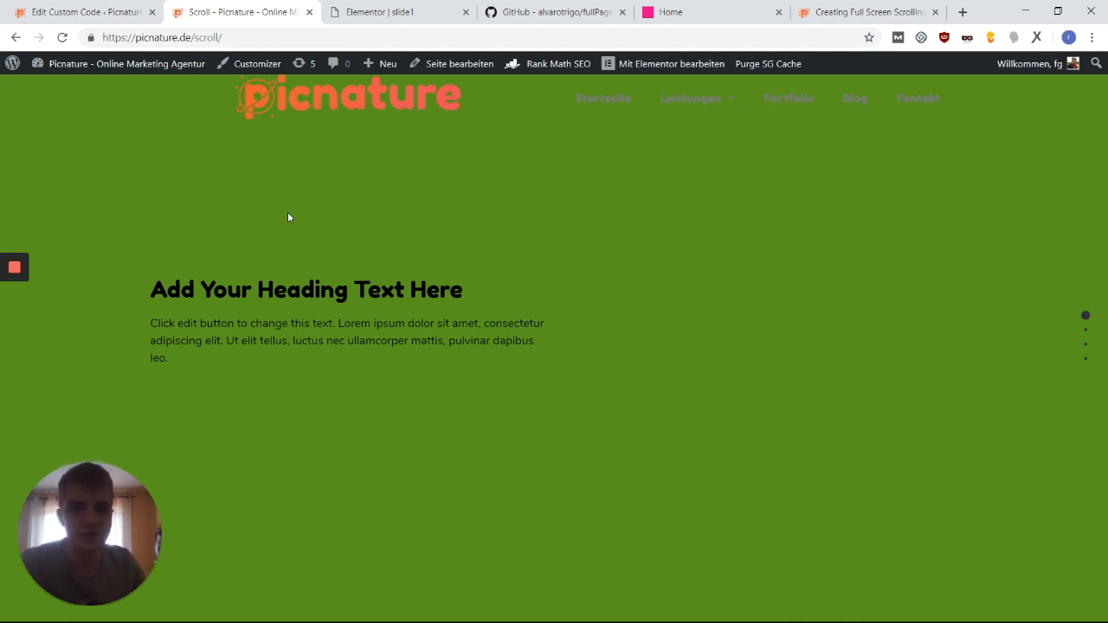
{"action": "mouse_move", "coordinate": [61, 249]}
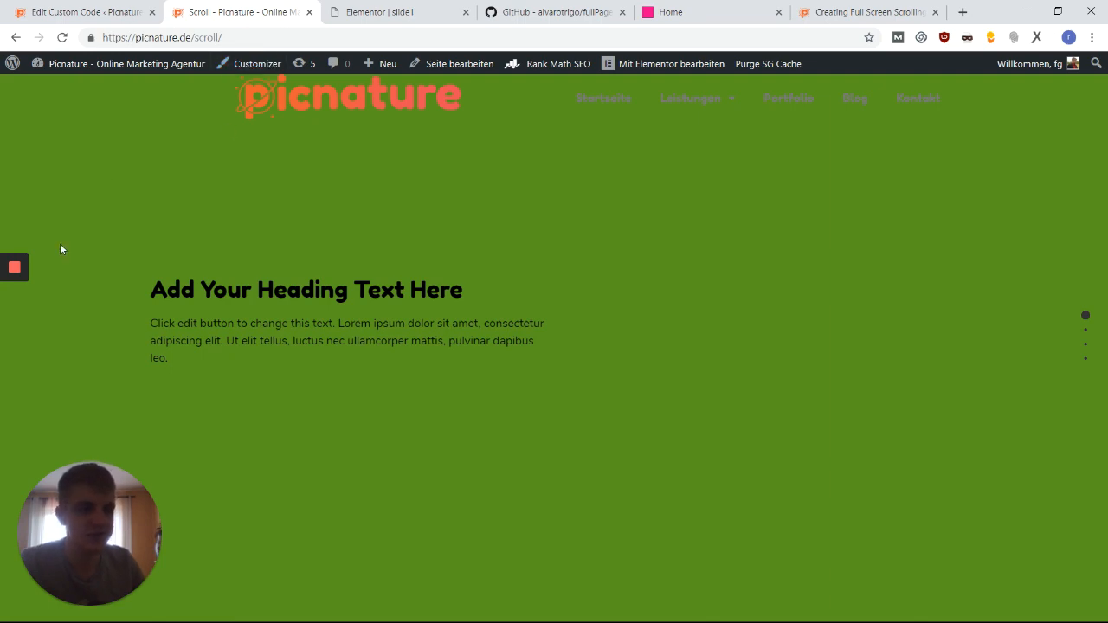